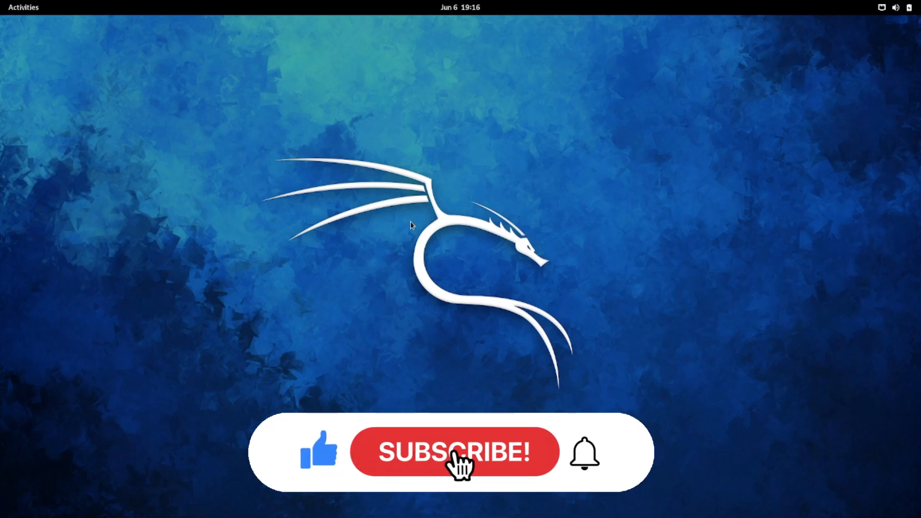
Launch Terminal from Activities and run sudo node index.js to start the Node app.
{"action": "left_click", "coordinate": [454, 452]}
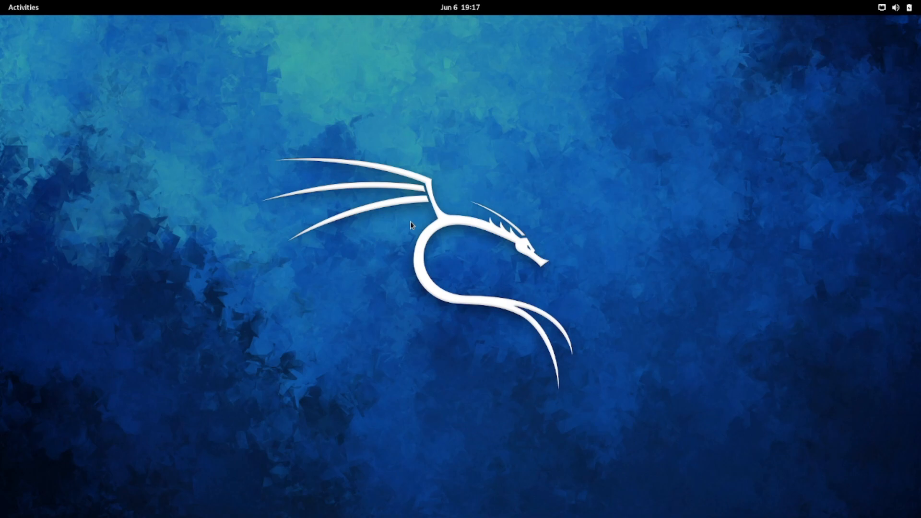
{"action": "mouse_move", "coordinate": [394, 6]}
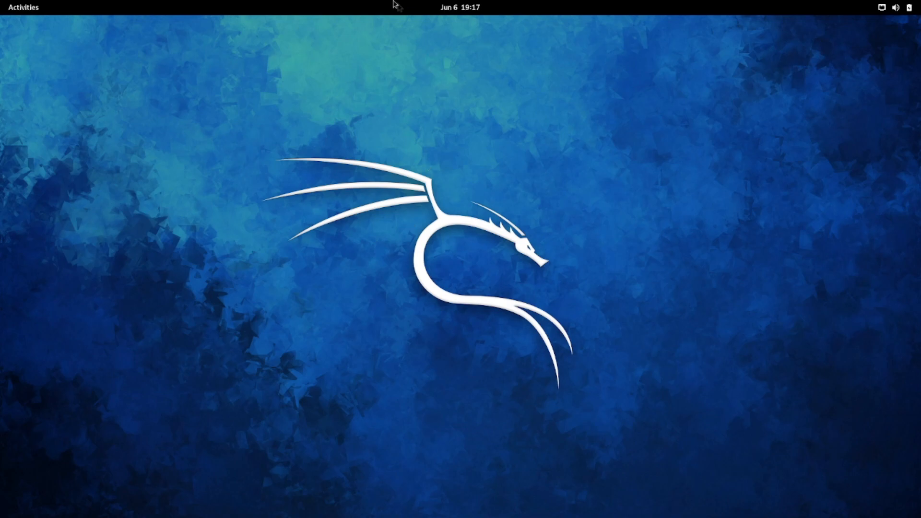
{"action": "left_click", "coordinate": [23, 8]}
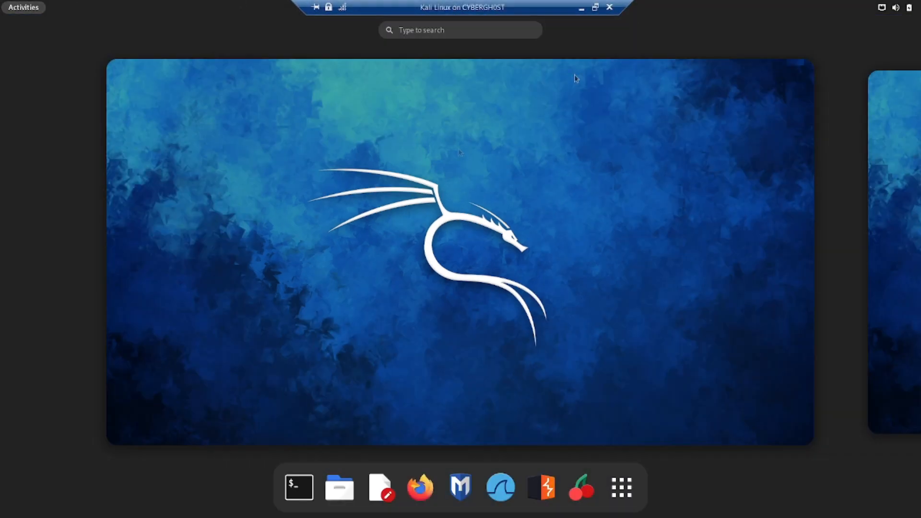
{"action": "left_click", "coordinate": [299, 487]}
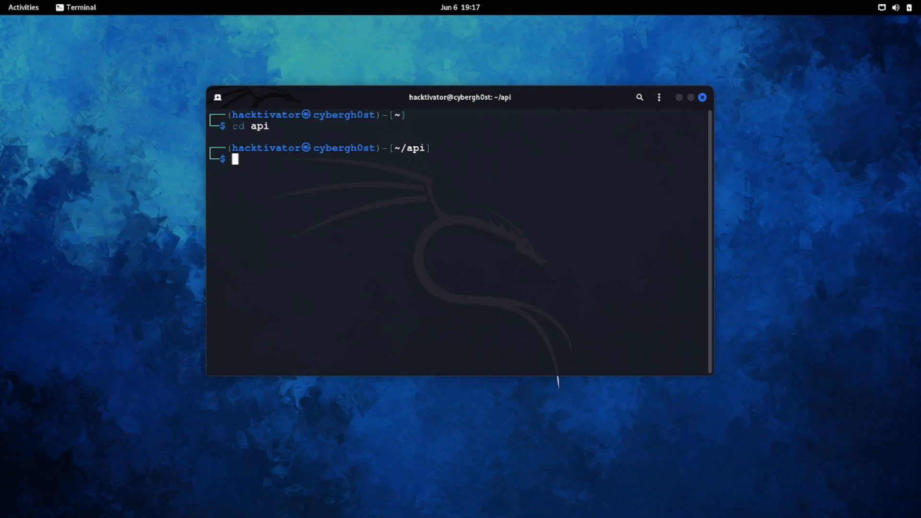
{"action": "type", "text": "sudo node index.js"}
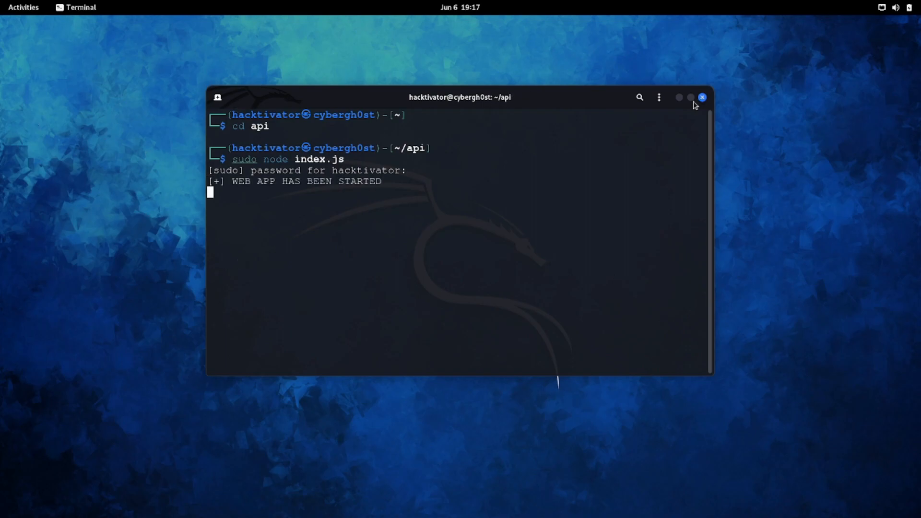
{"action": "left_click", "coordinate": [24, 7]}
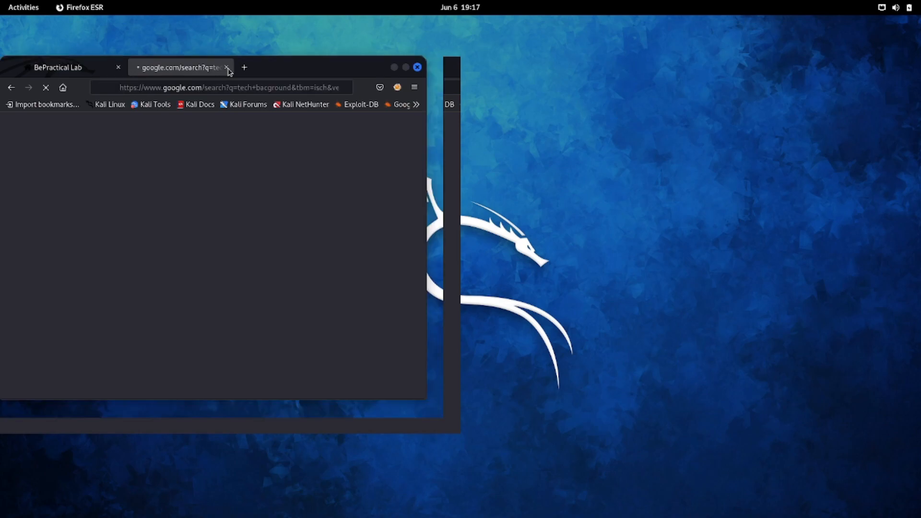
Close the stray Google search tab before browsing to local.host.
{"action": "left_click", "coordinate": [228, 68]}
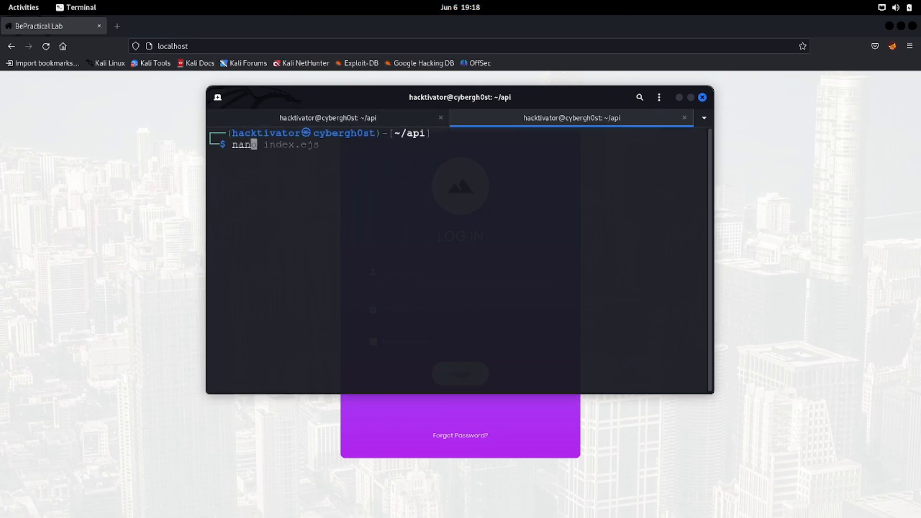
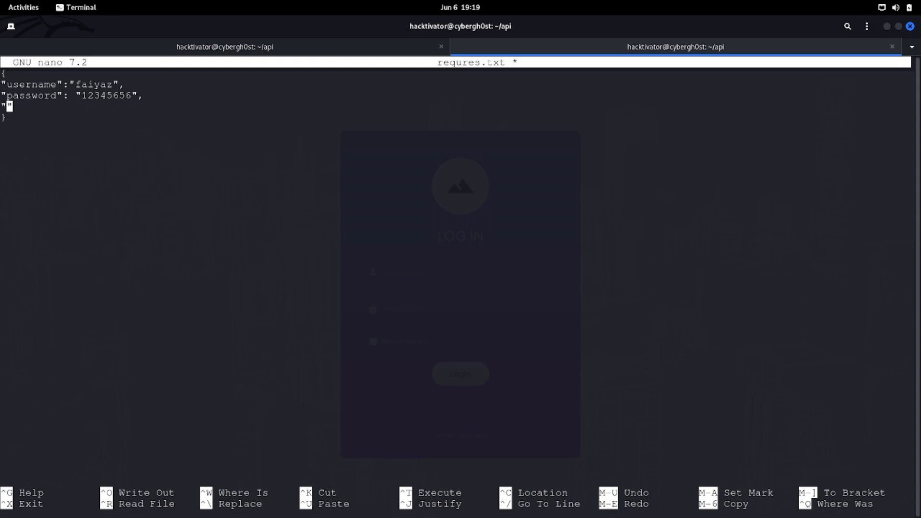
Add role "normal user" and firtname "Faiyaz" fields, then move below the JSON body.
{"action": "type", "text": "rolde"}
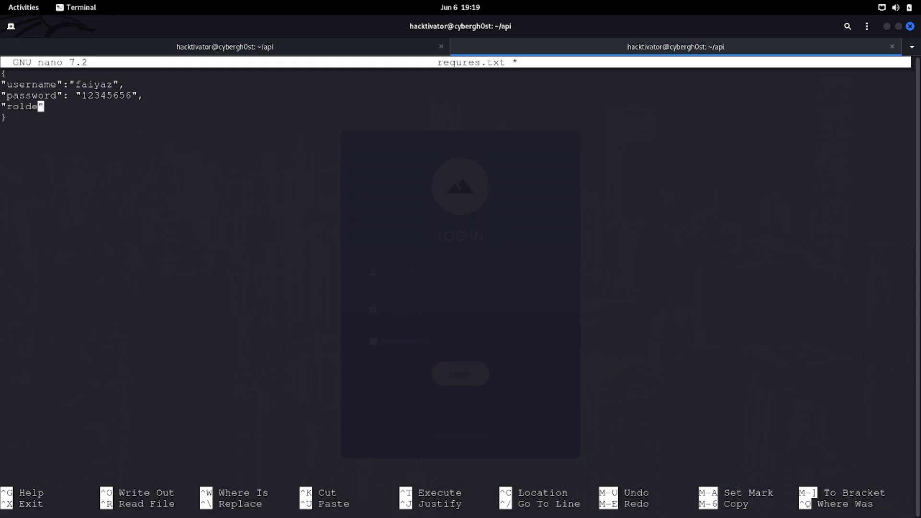
{"action": "key", "text": "BackSpace"}
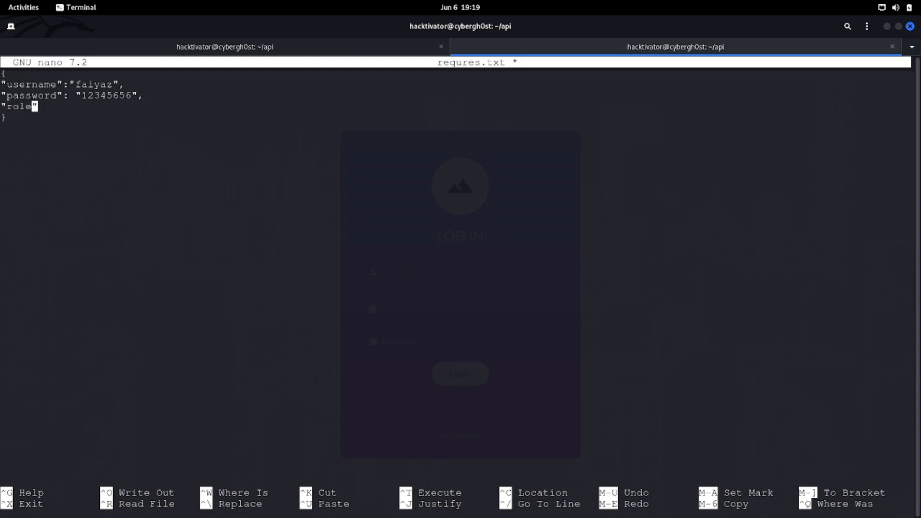
{"action": "type", "text": ": \"\""}
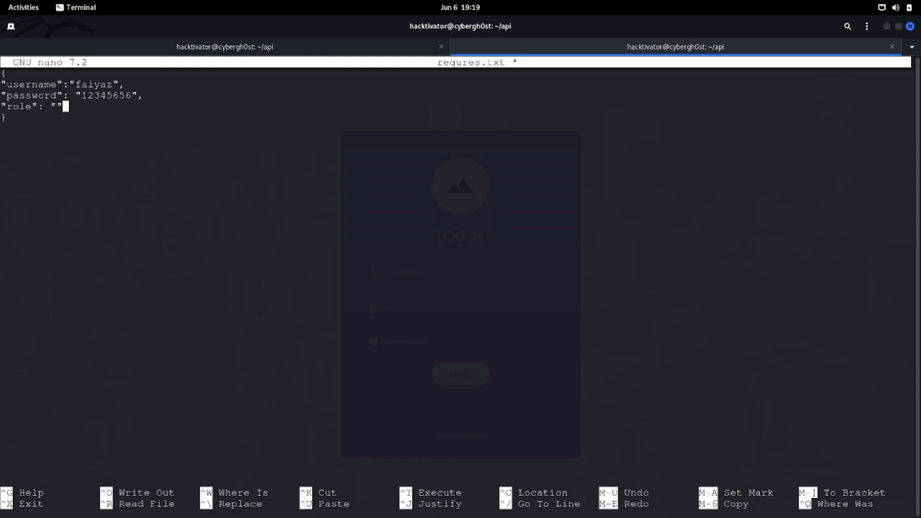
{"action": "type", "text": "normal user"}
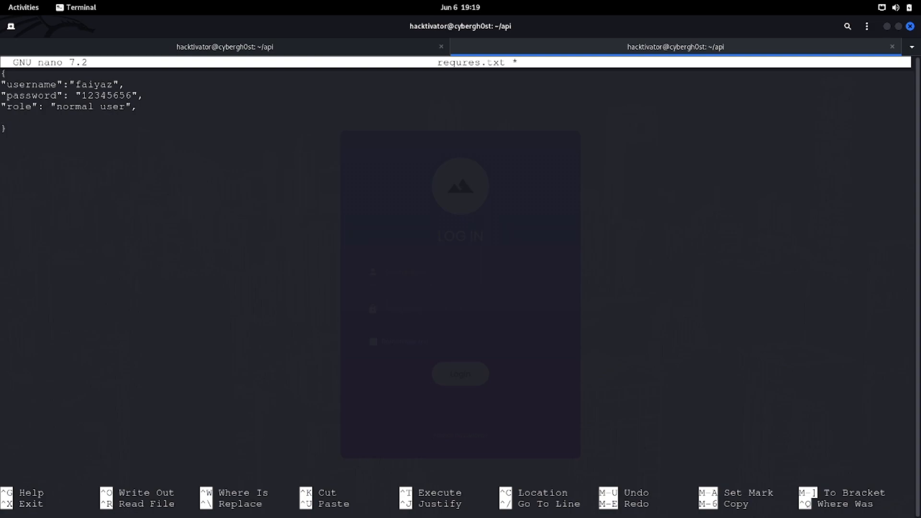
{"action": "type", "text": "fi"}
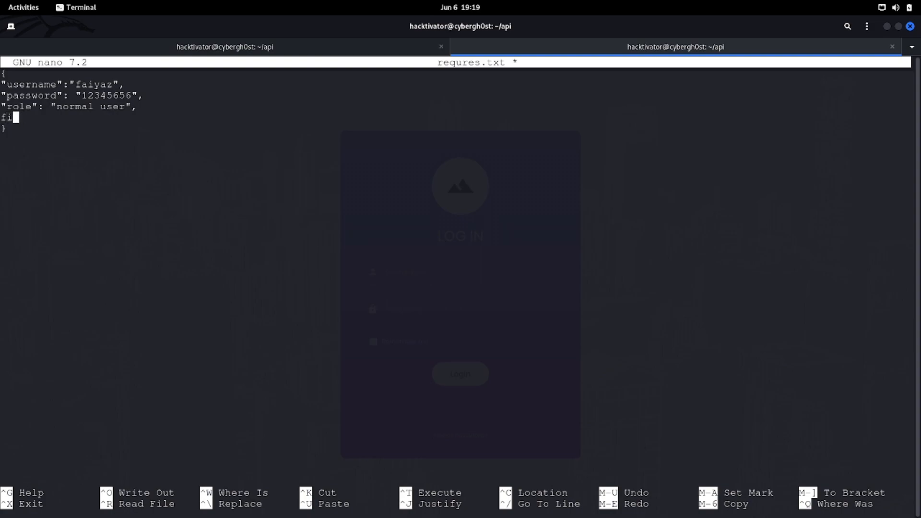
{"action": "type", "text": "\"fi"}
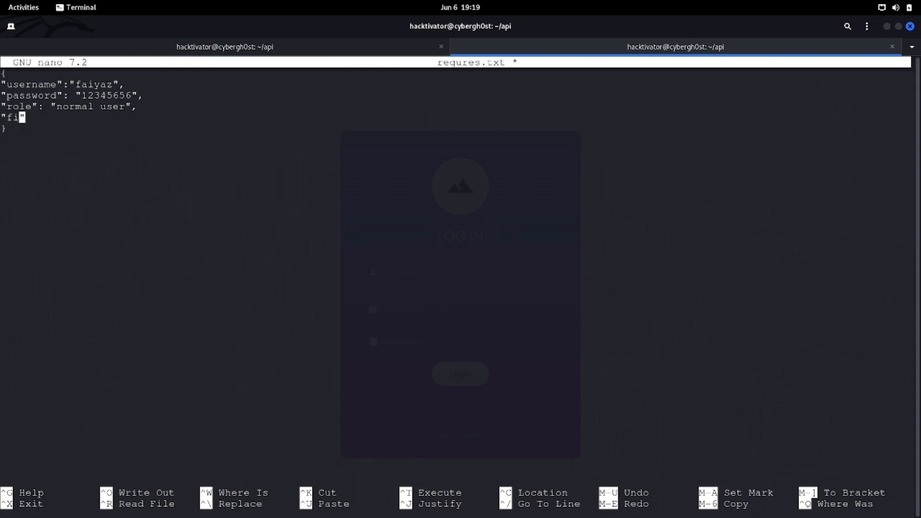
{"action": "type", "text": "rtname"}
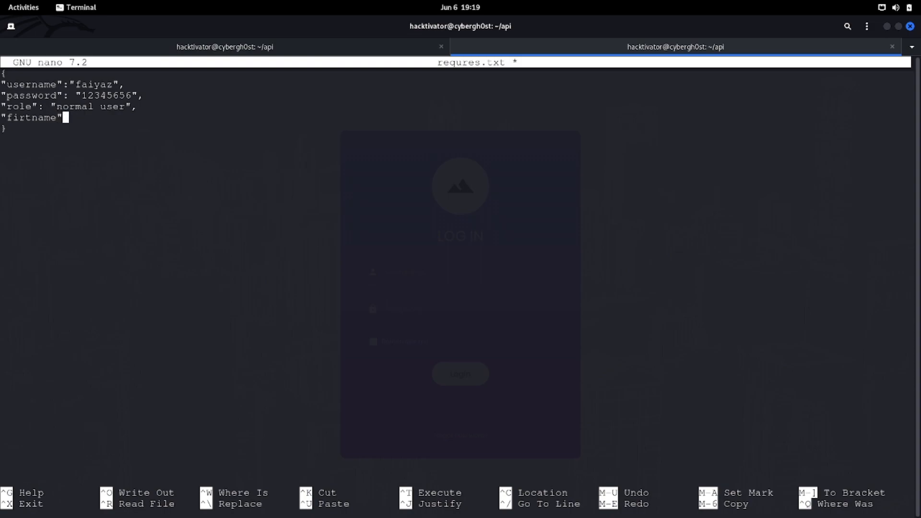
{"action": "type", "text": ": \"\""}
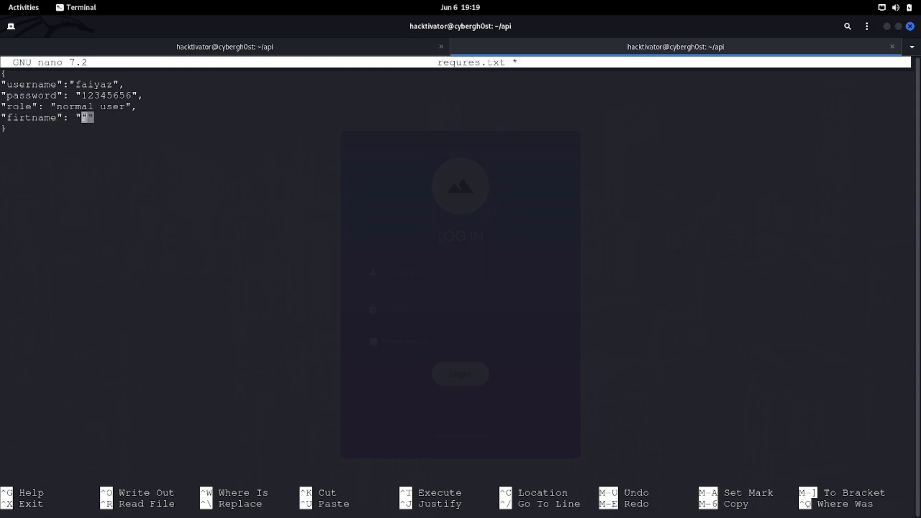
{"action": "type", "text": "Faiyaz"}
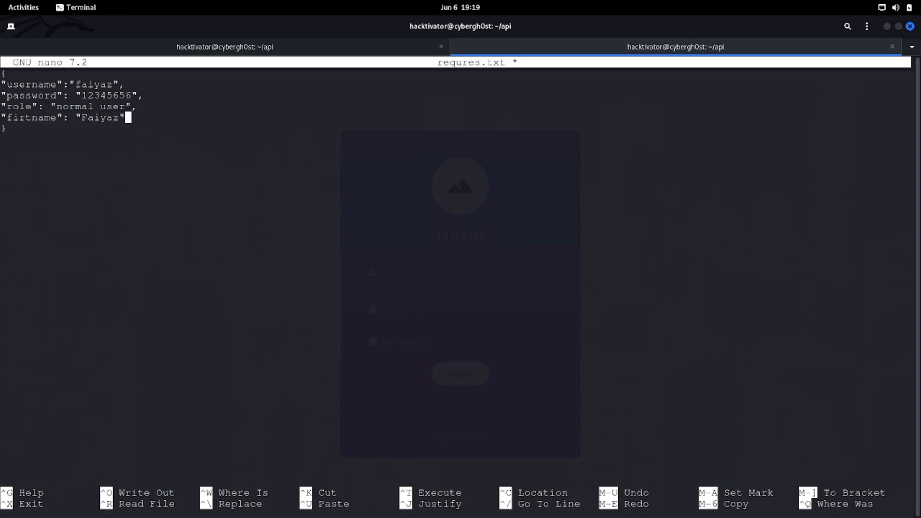
{"action": "key", "text": "Down"}
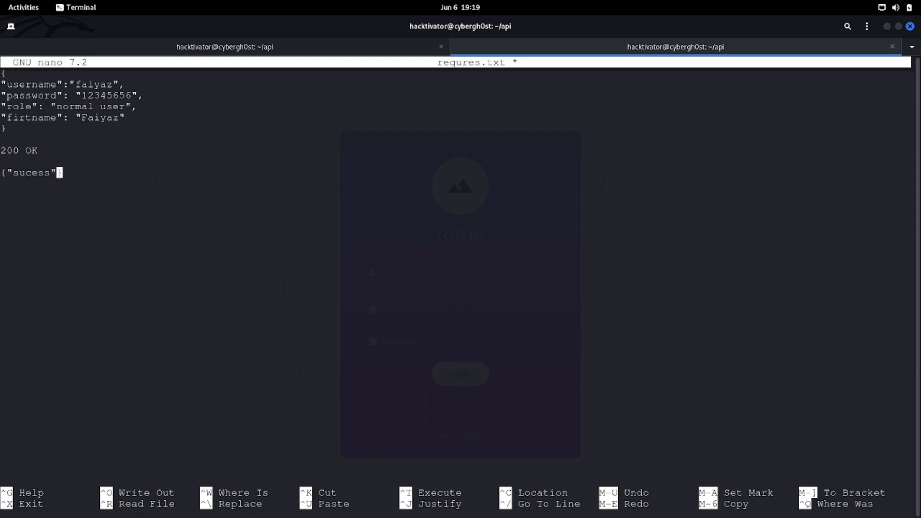
Write the "sucess":"true" response and add an "isAdmin":"true" field to the body.
{"action": "type", "text": ":\"true\""}
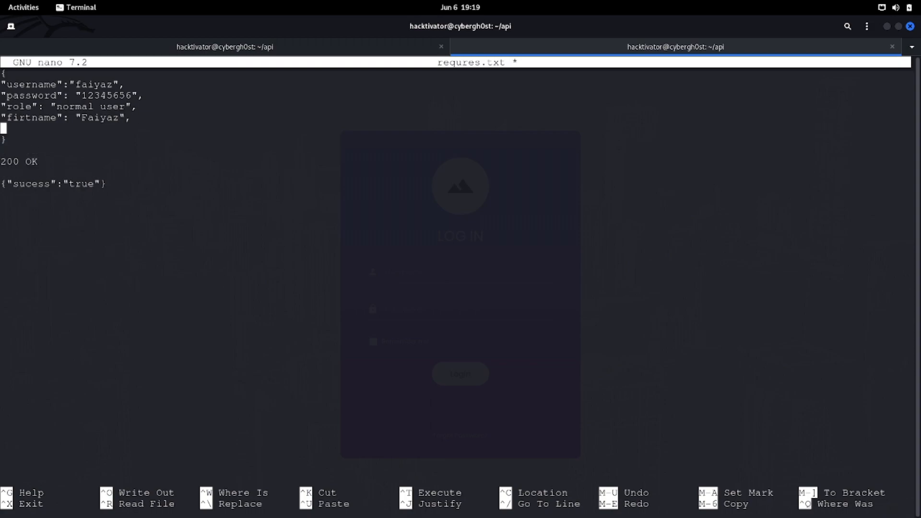
{"action": "type", "text": "\"is\""}
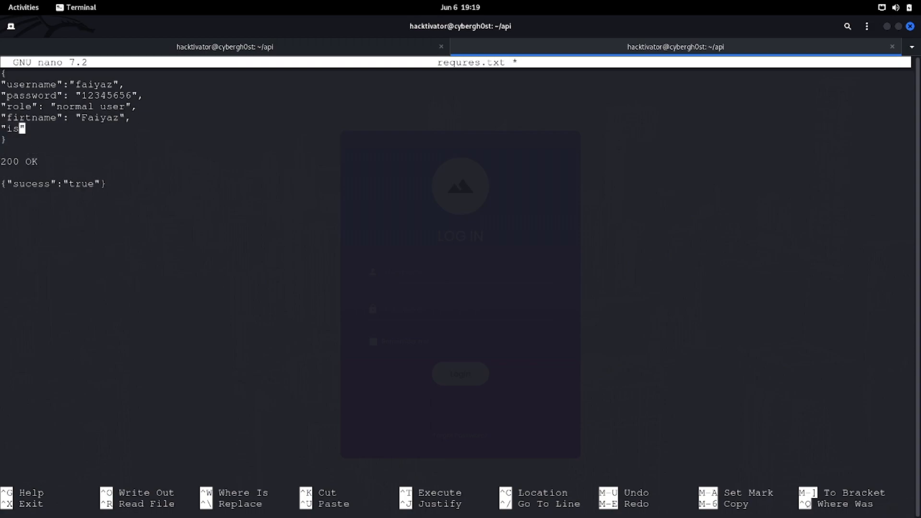
{"action": "type", "text": "Admin"}
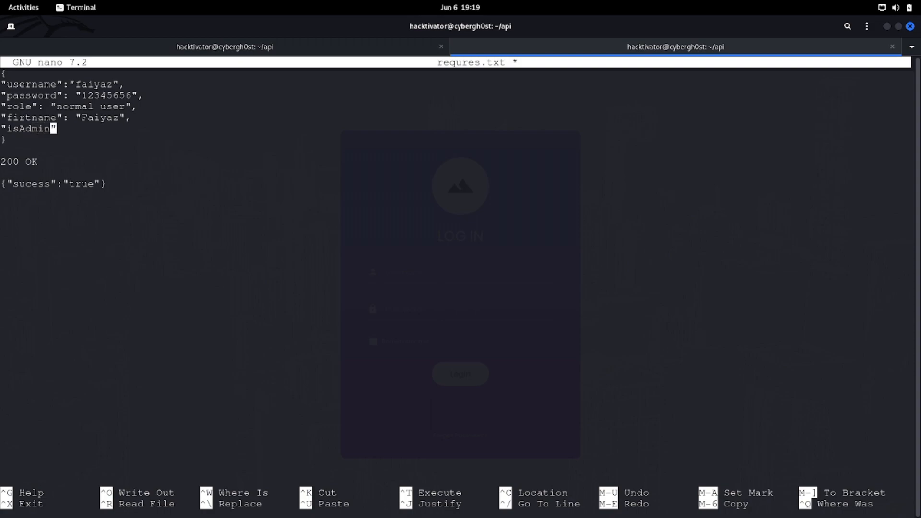
{"action": "type", "text": ":\"\""}
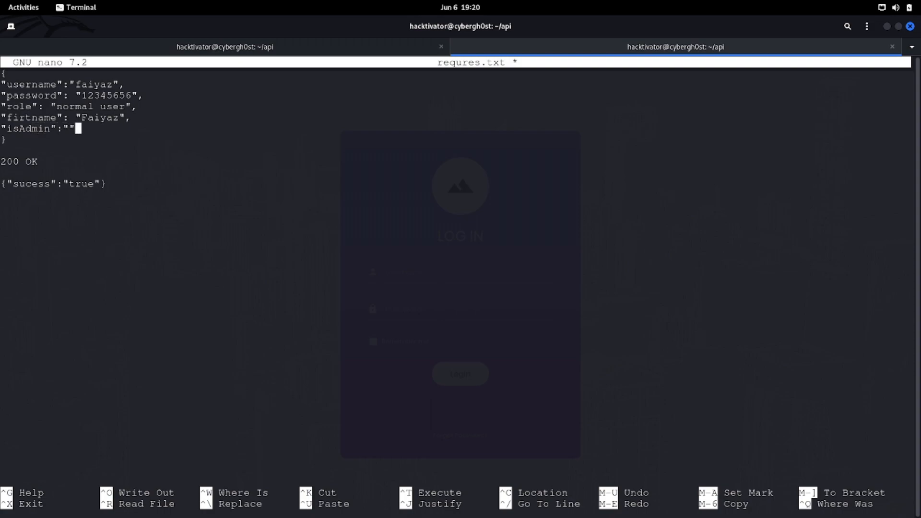
{"action": "type", "text": "true"}
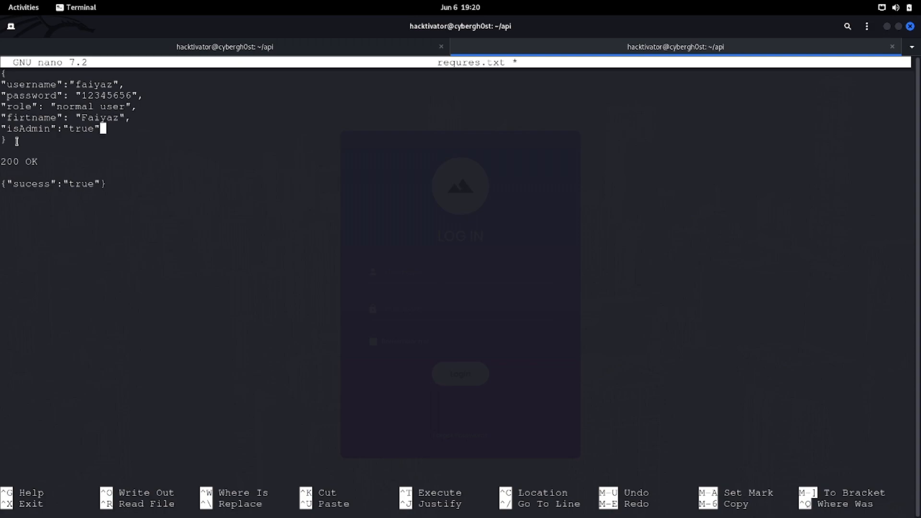
{"action": "mouse_move", "coordinate": [3, 172]}
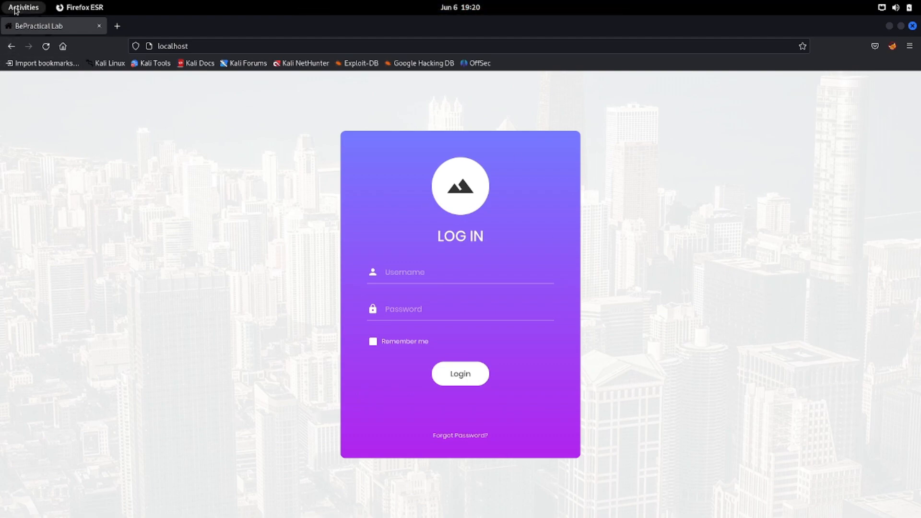
Launch Burp Suite from Activities and continue with a temporary project.
{"action": "left_click", "coordinate": [24, 7]}
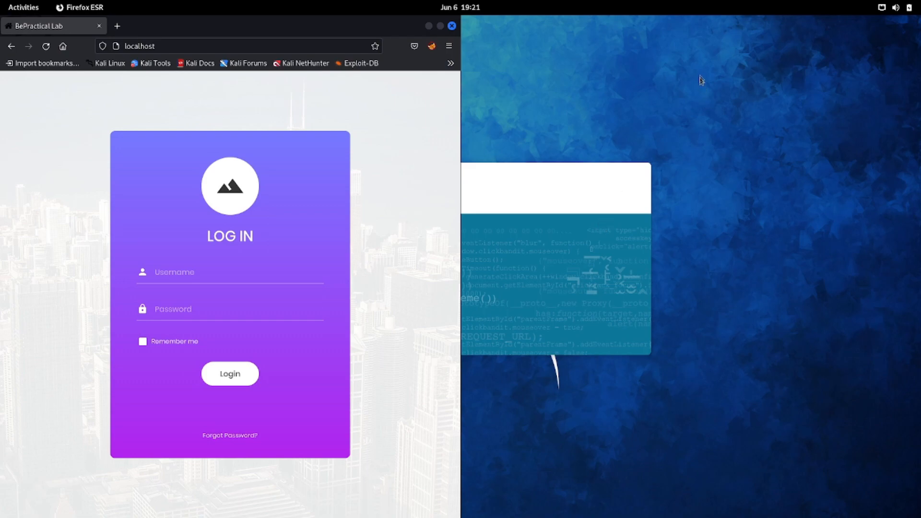
{"action": "mouse_move", "coordinate": [588, 256]}
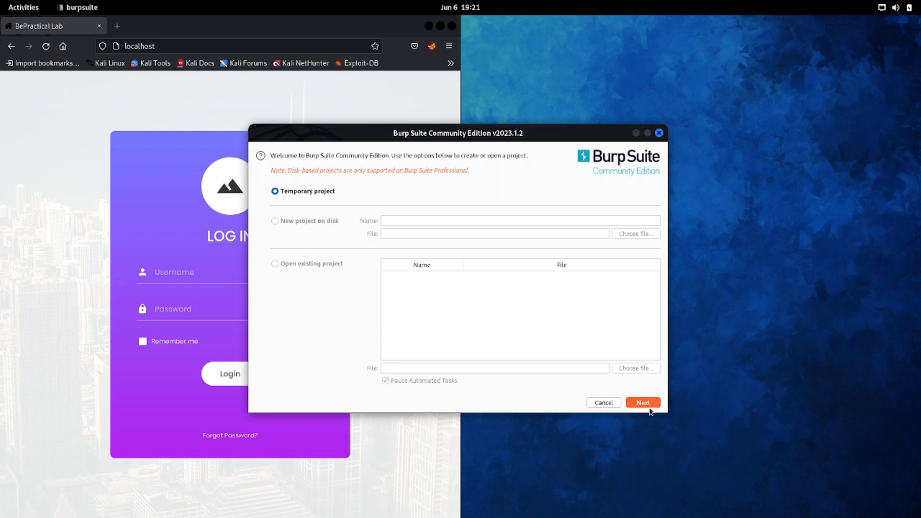
{"action": "left_click", "coordinate": [642, 402]}
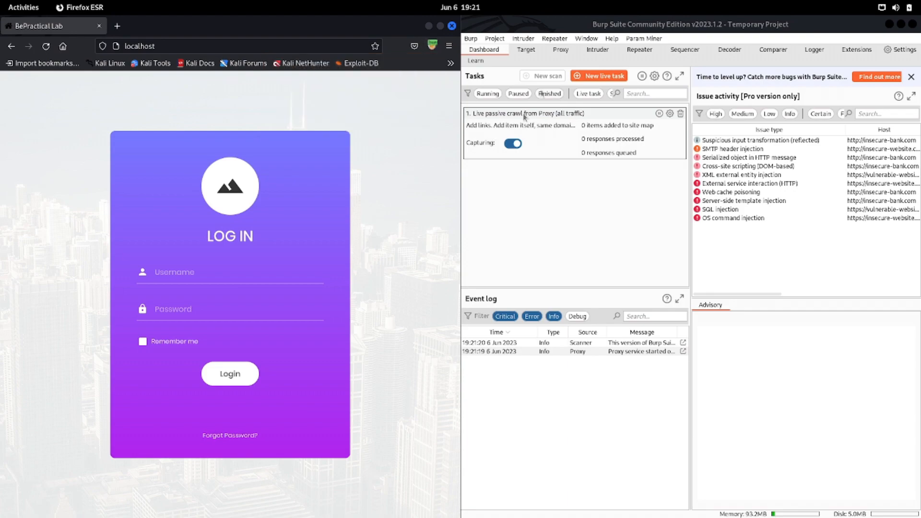
Turn Proxy Intercept on and submit the faiyaz login so the request is captured.
{"action": "left_click", "coordinate": [560, 49]}
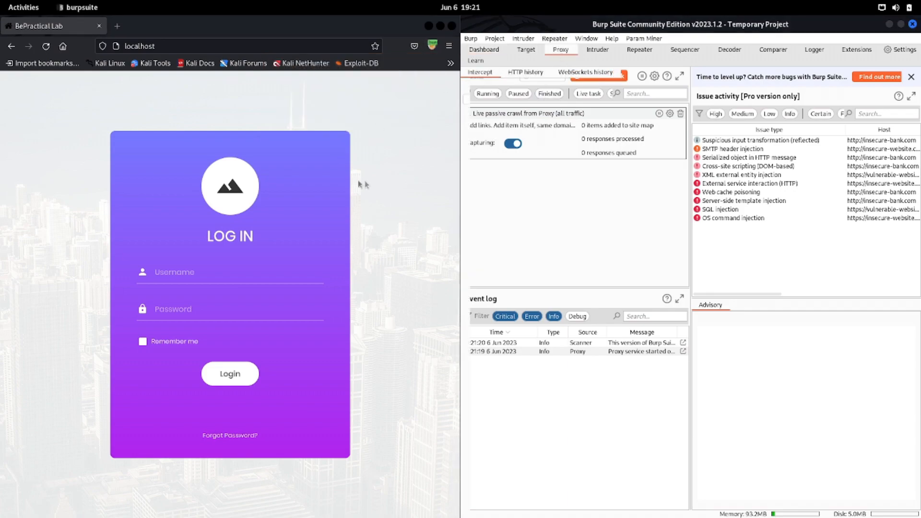
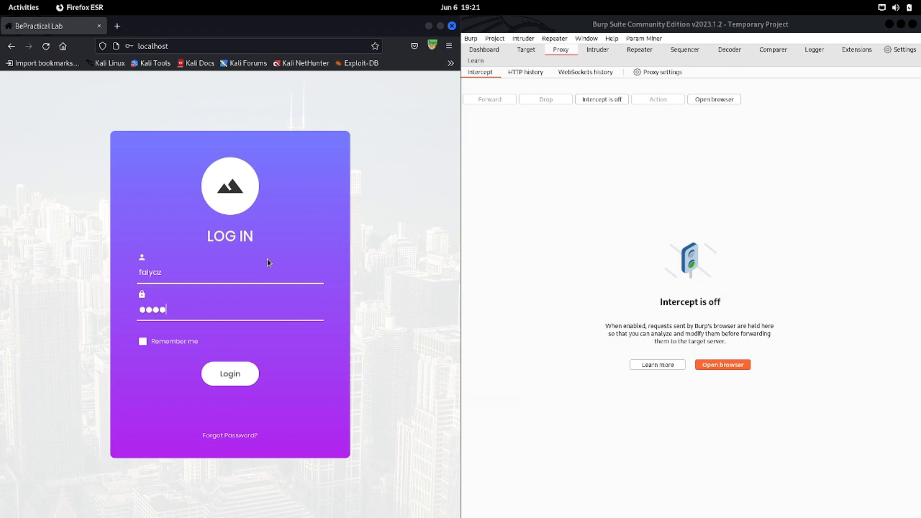
{"action": "left_click", "coordinate": [600, 99]}
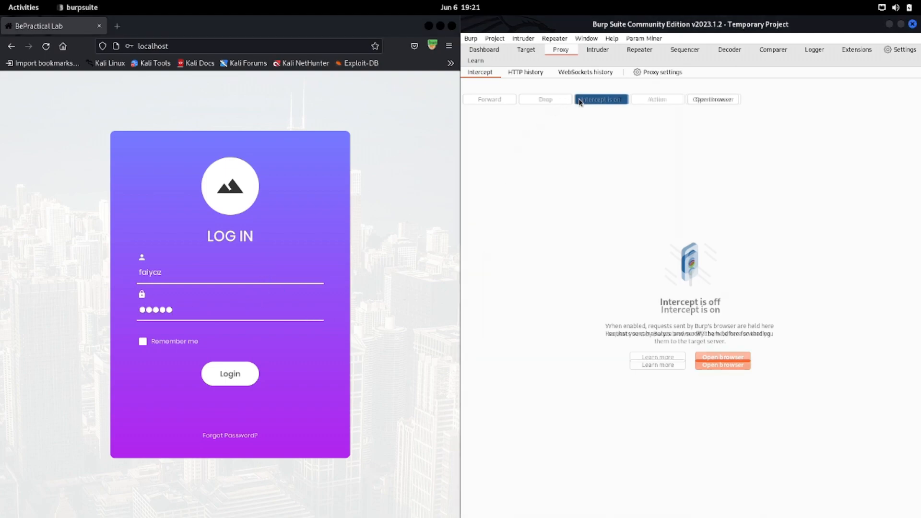
{"action": "left_click", "coordinate": [230, 374]}
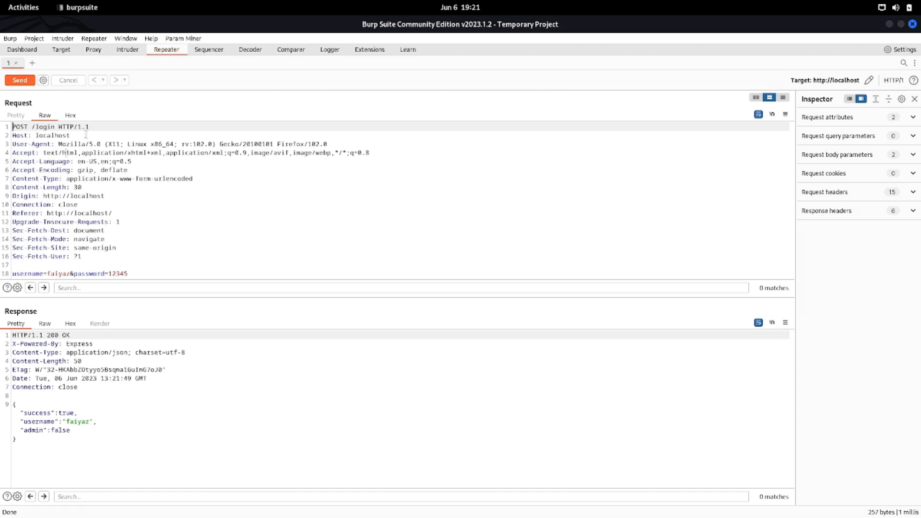
{"action": "mouse_move", "coordinate": [12, 396]}
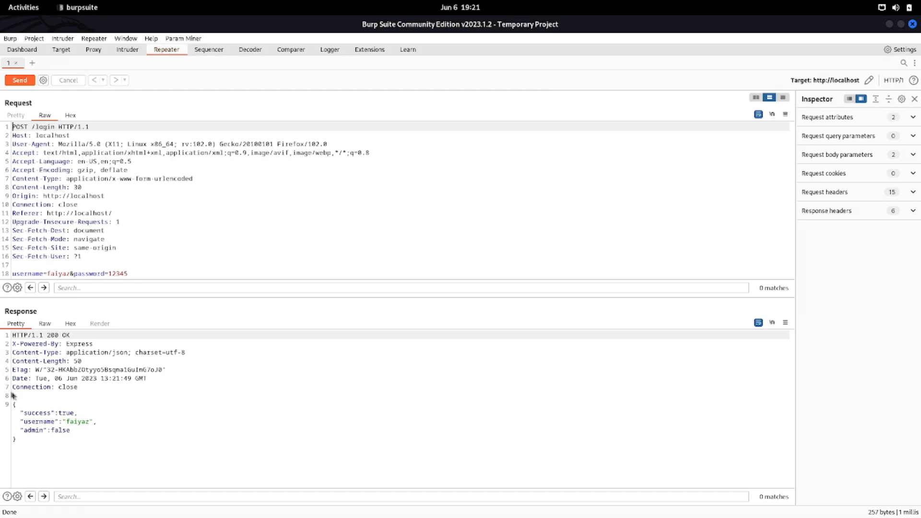
{"action": "left_click_drag", "start_coordinate": [10, 335], "coordinate": [35, 378]}
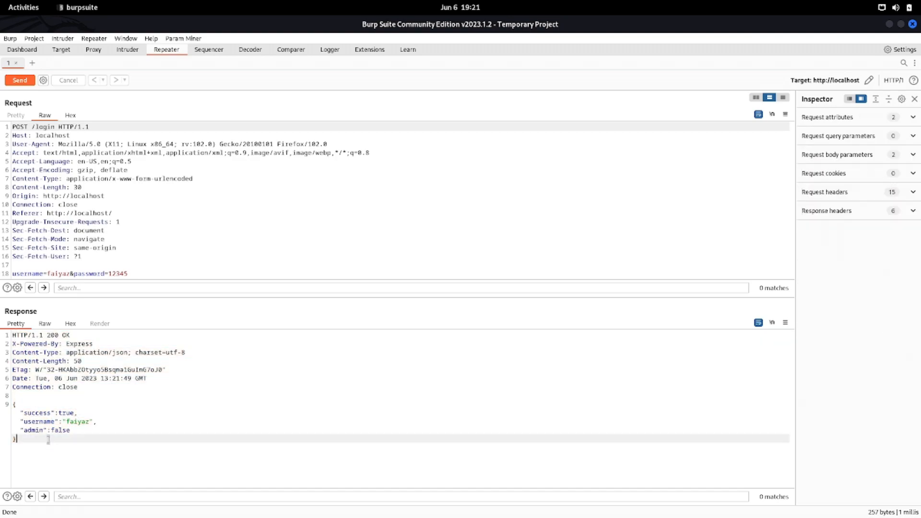
{"action": "left_click_drag", "start_coordinate": [22, 412], "coordinate": [68, 429]}
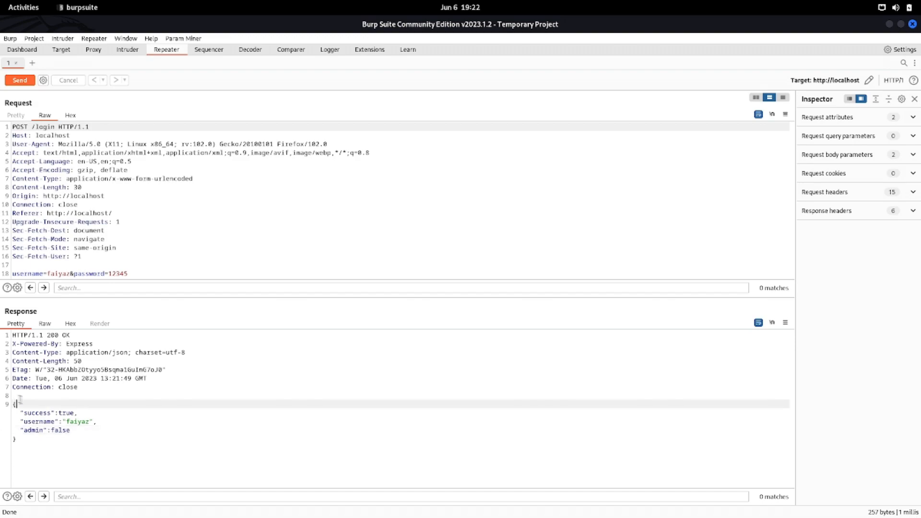
{"action": "left_click_drag", "start_coordinate": [22, 413], "coordinate": [71, 430]}
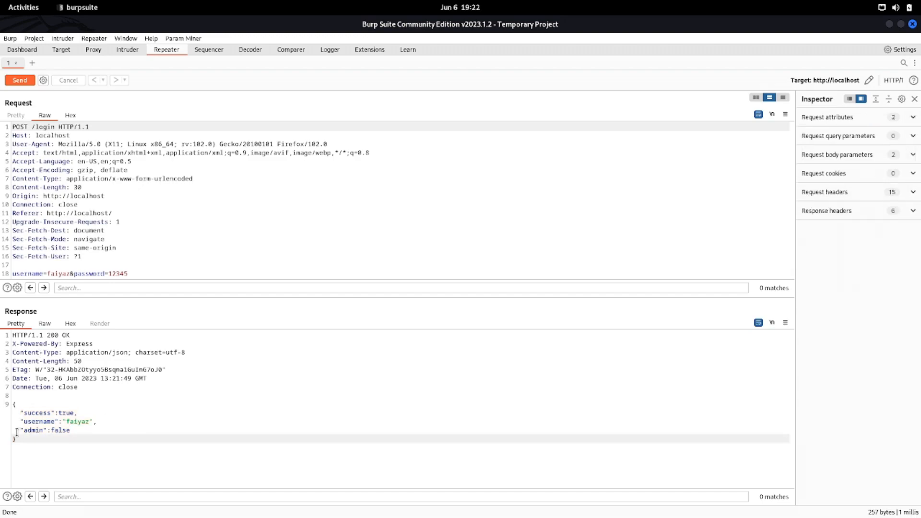
{"action": "left_click_drag", "start_coordinate": [19, 430], "coordinate": [69, 429]}
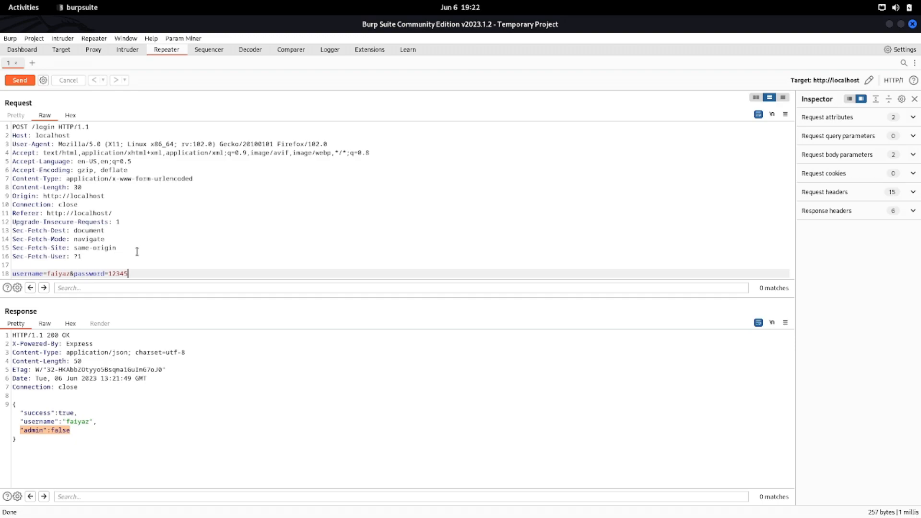
Append &admin=true to the Repeater body, resend, and highlight admin true in the response.
{"action": "type", "text": "&"}
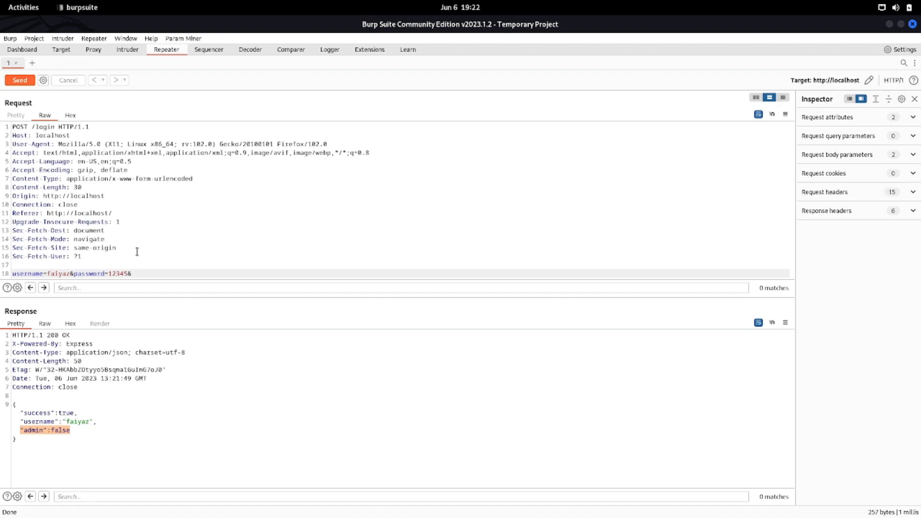
{"action": "type", "text": "admin="}
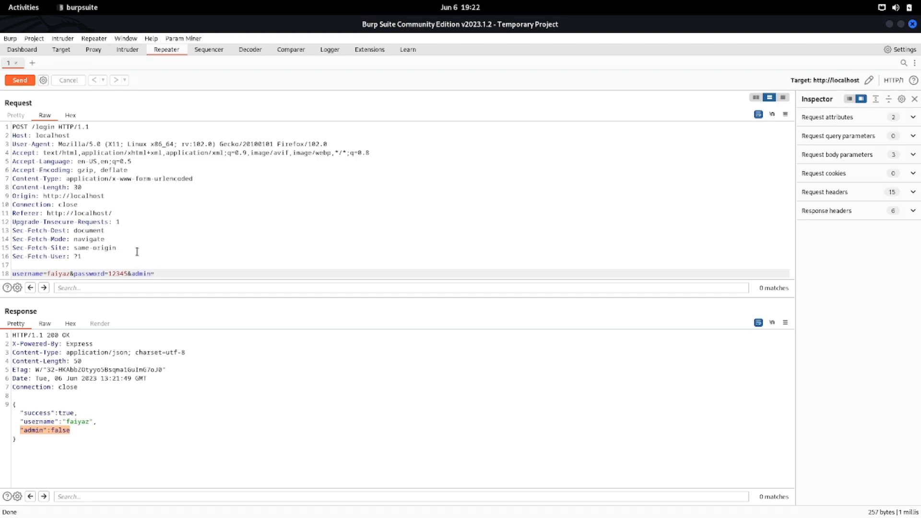
{"action": "type", "text": "true"}
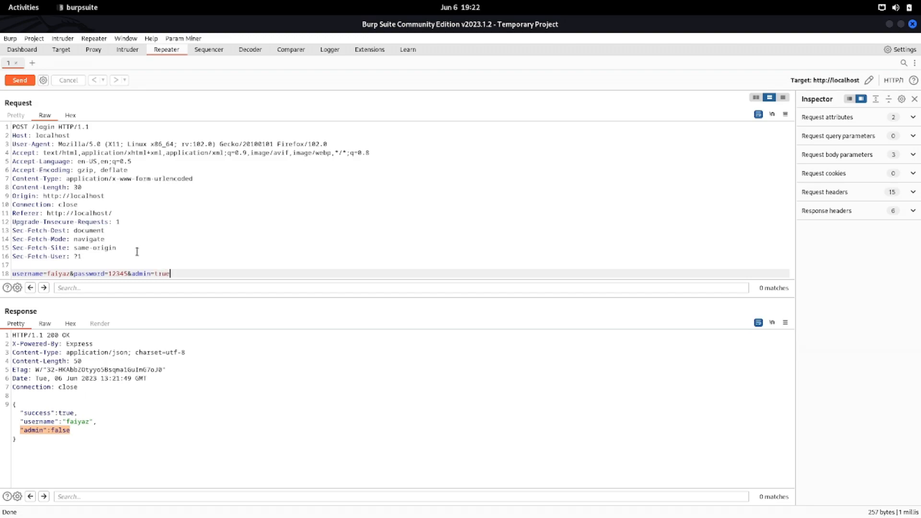
{"action": "mouse_move", "coordinate": [56, 422]}
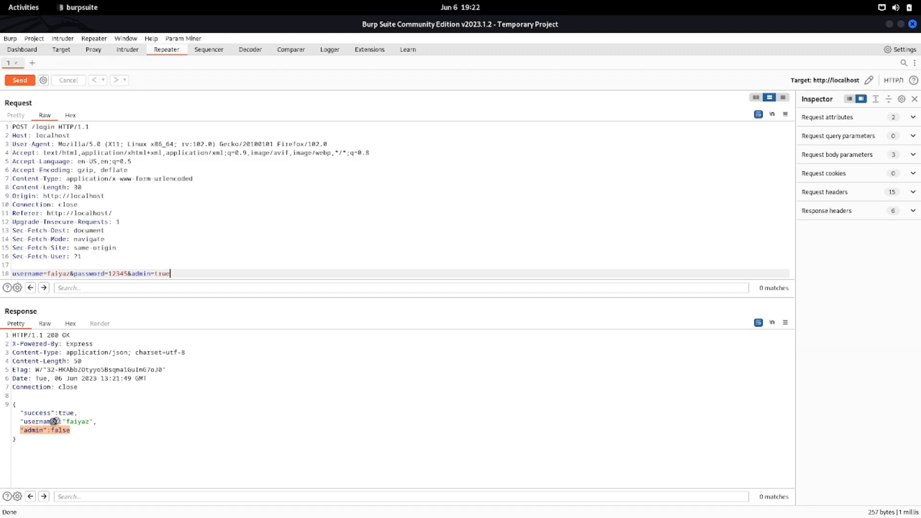
{"action": "mouse_move", "coordinate": [128, 219]}
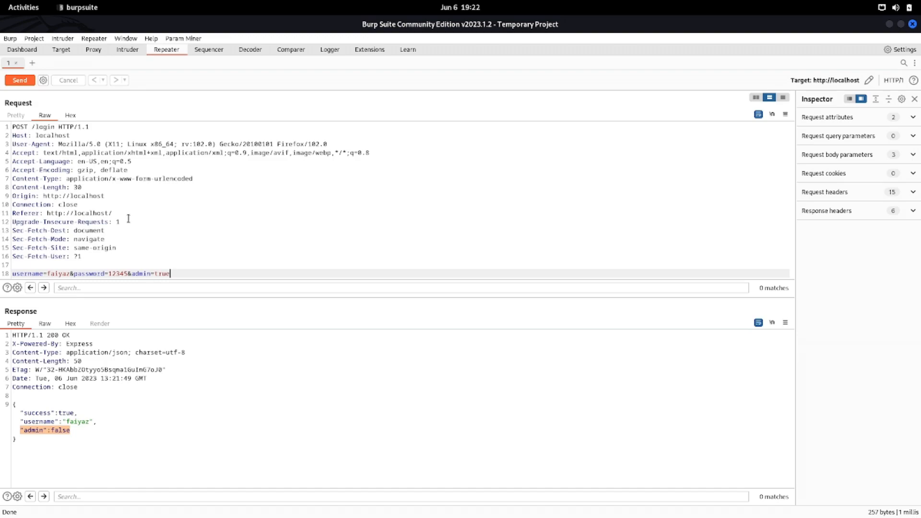
{"action": "left_click", "coordinate": [19, 80]}
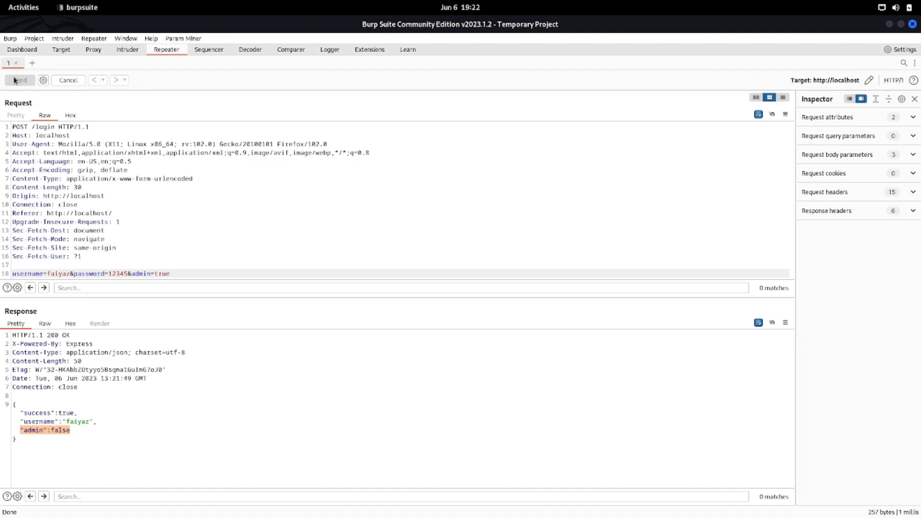
{"action": "left_click", "coordinate": [21, 80]}
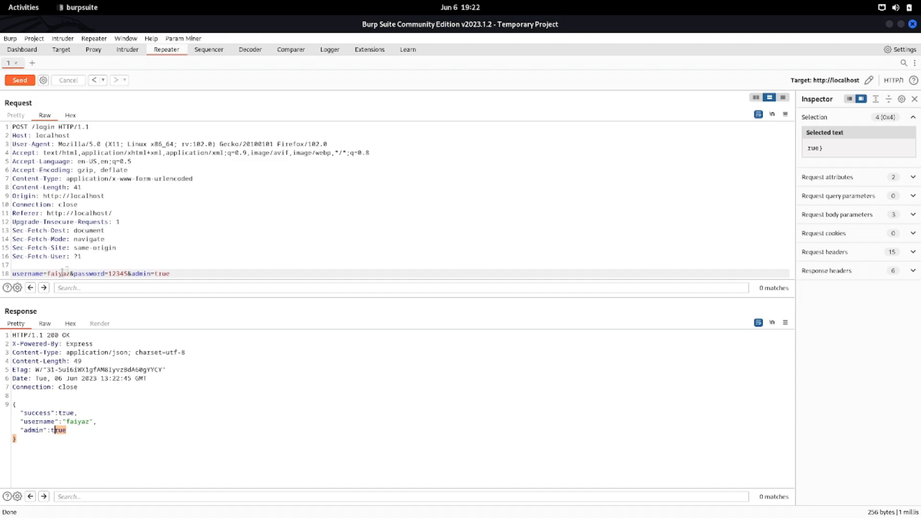
{"action": "left_click_drag", "start_coordinate": [129, 274], "coordinate": [170, 273]}
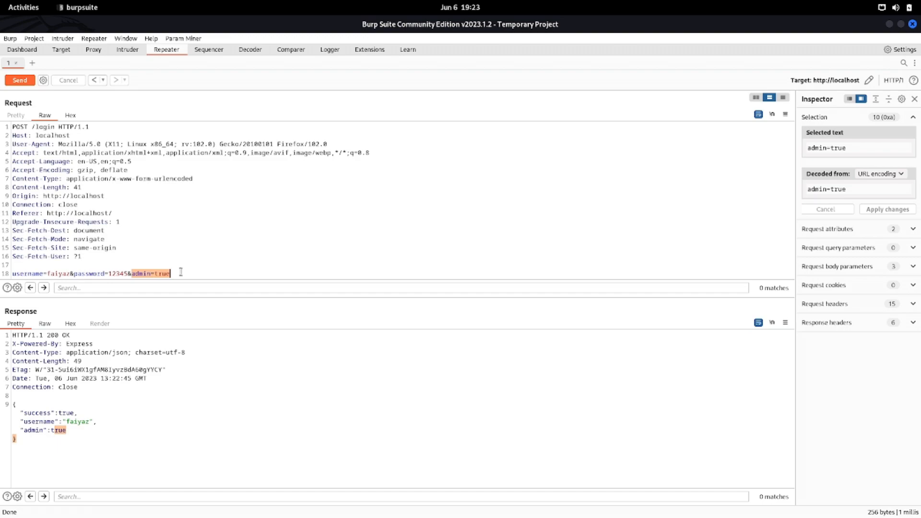
{"action": "left_click", "coordinate": [257, 269]}
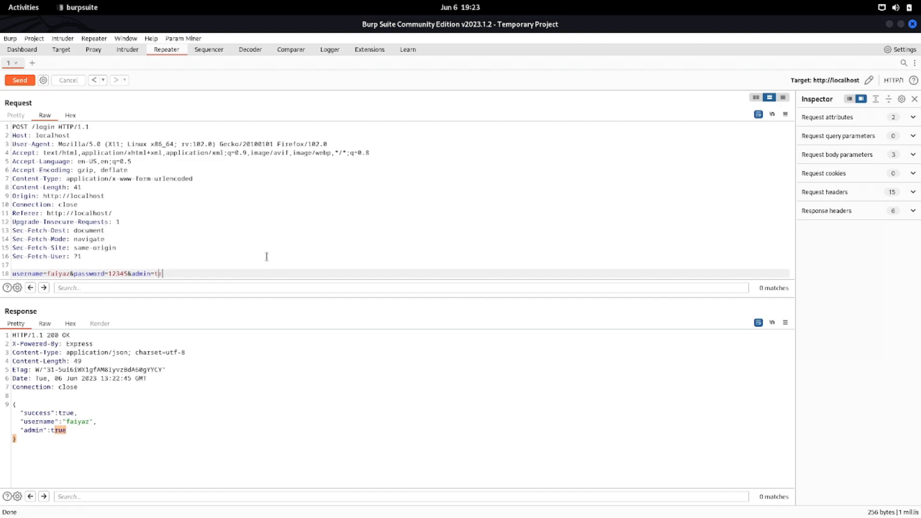
Remove the admin parameter and run Param Miner's Guess body parameter attack on the login request.
{"action": "key", "text": "BackSpace"}
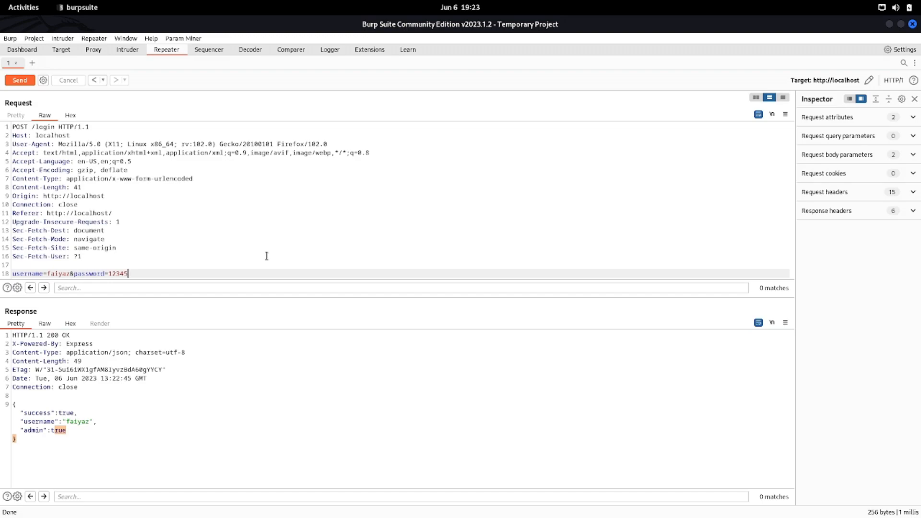
{"action": "mouse_move", "coordinate": [245, 231]}
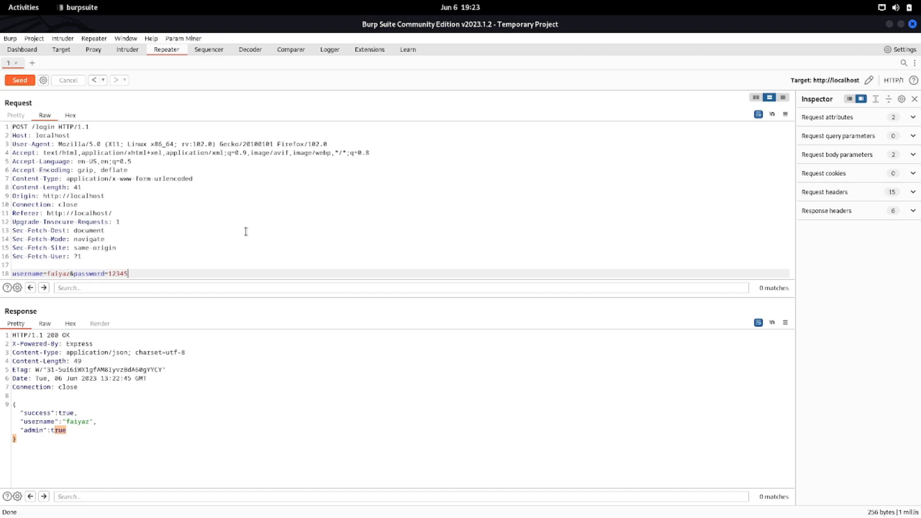
{"action": "right_click", "coordinate": [245, 231]}
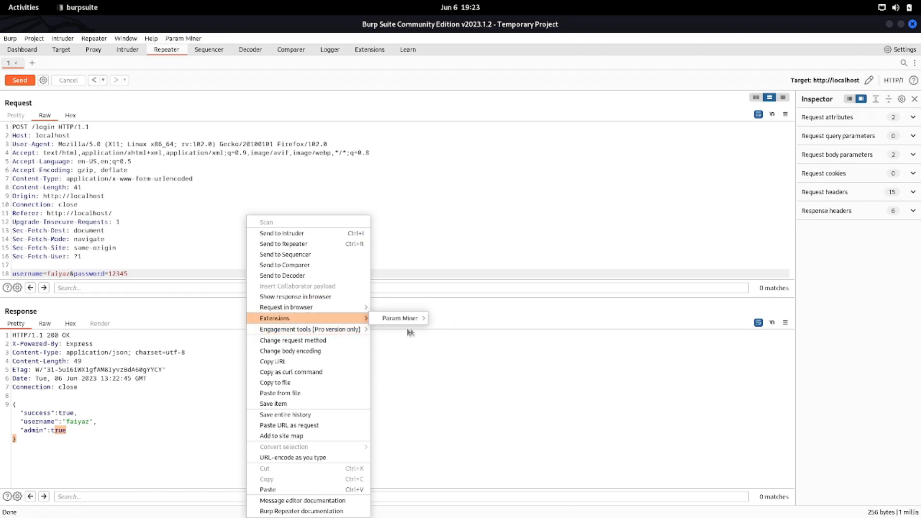
{"action": "mouse_move", "coordinate": [401, 317]}
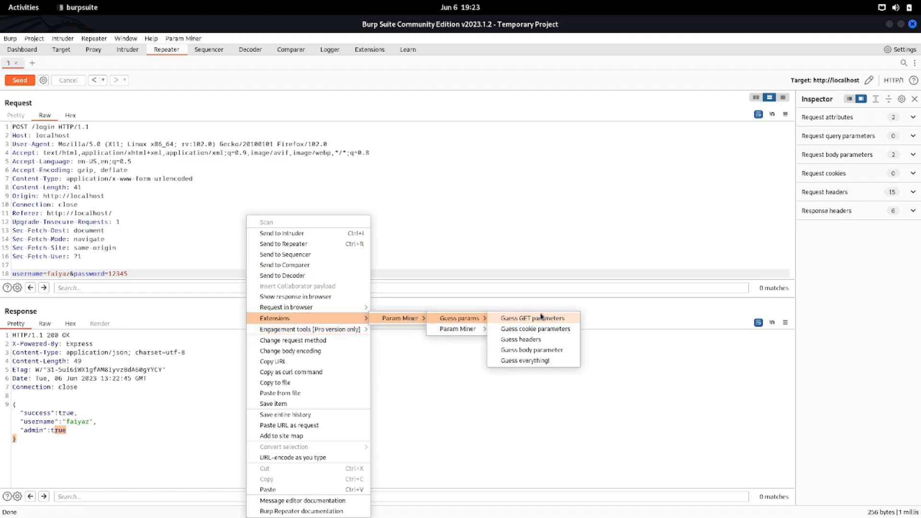
{"action": "mouse_move", "coordinate": [531, 350]}
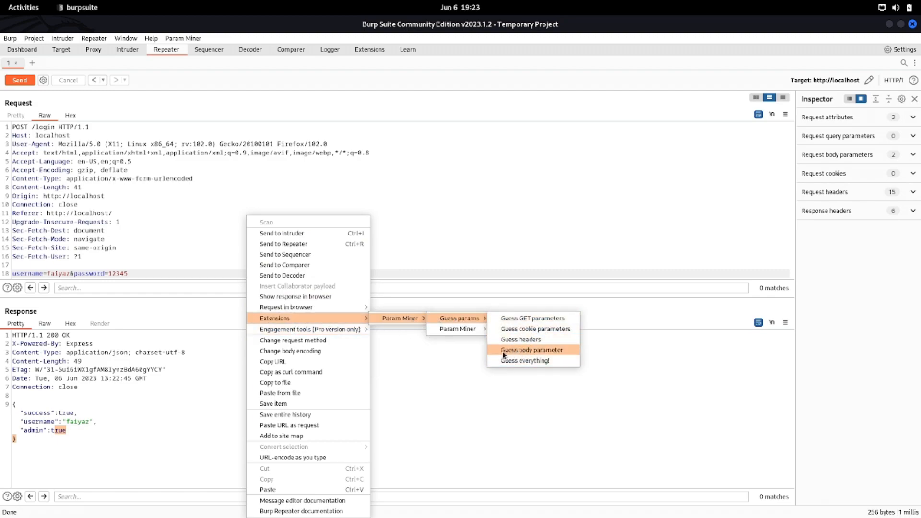
{"action": "left_click", "coordinate": [530, 349]}
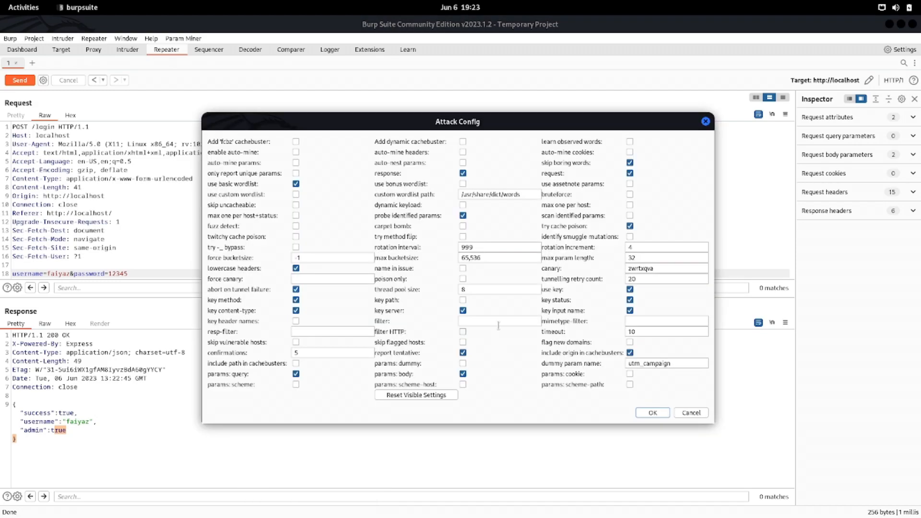
{"action": "left_click", "coordinate": [369, 49]}
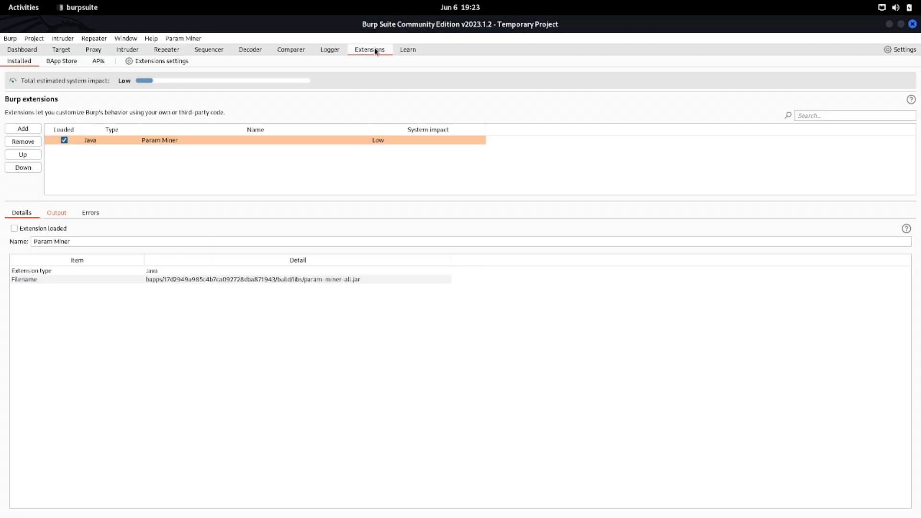
View Param Miner's output identifying the hidden admin parameter, then return to Repeater.
{"action": "left_click", "coordinate": [56, 212]}
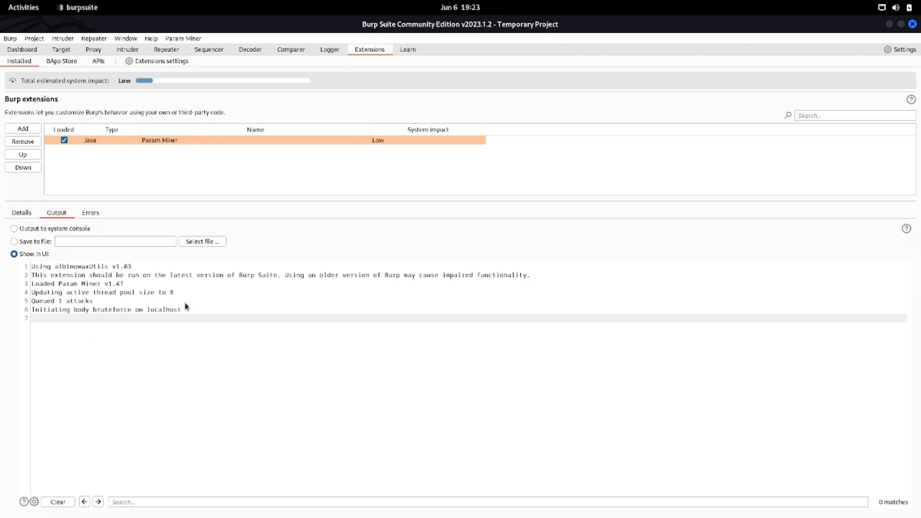
{"action": "mouse_move", "coordinate": [176, 287]}
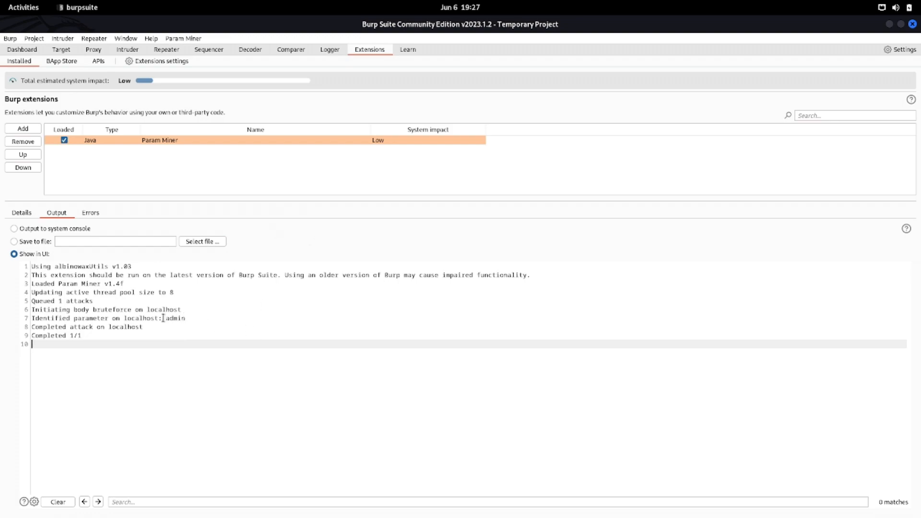
{"action": "double_click", "coordinate": [175, 317]}
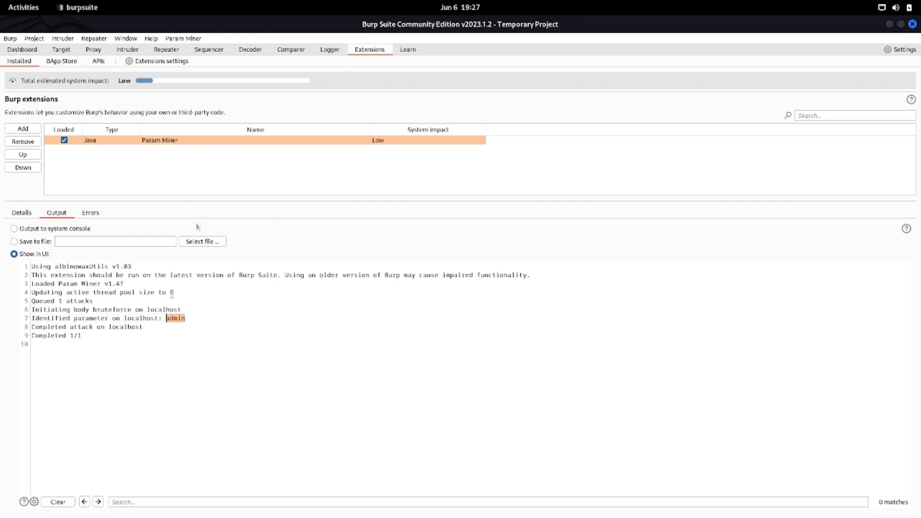
{"action": "left_click", "coordinate": [166, 49]}
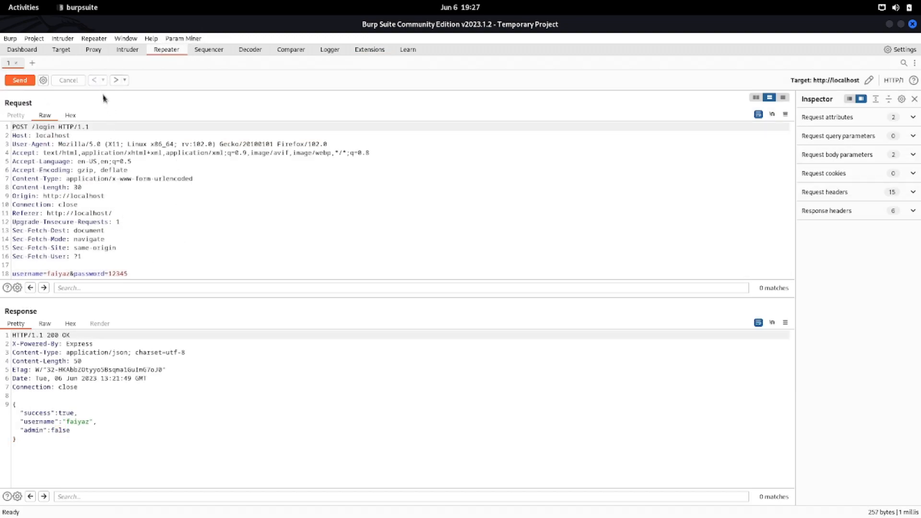
Append &admin=true to the Repeater login request body again.
{"action": "type", "text": "&admin=true"}
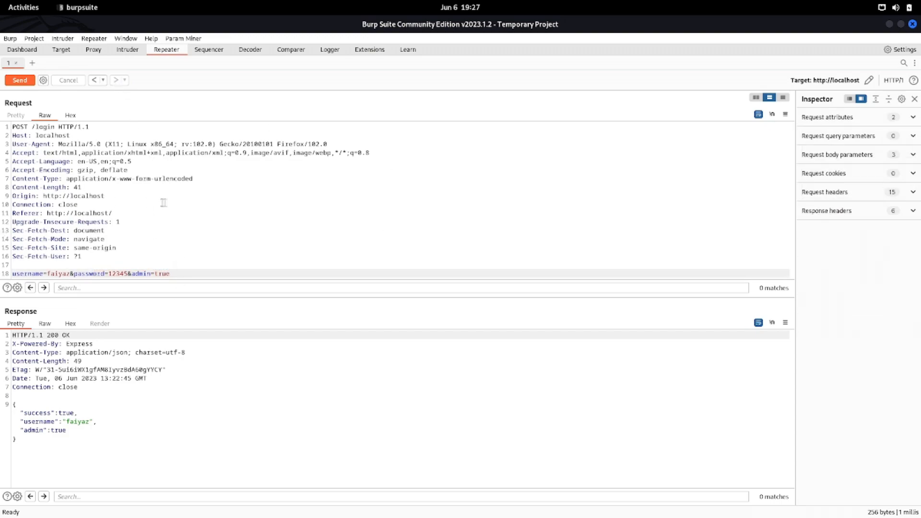
{"action": "mouse_move", "coordinate": [229, 152]}
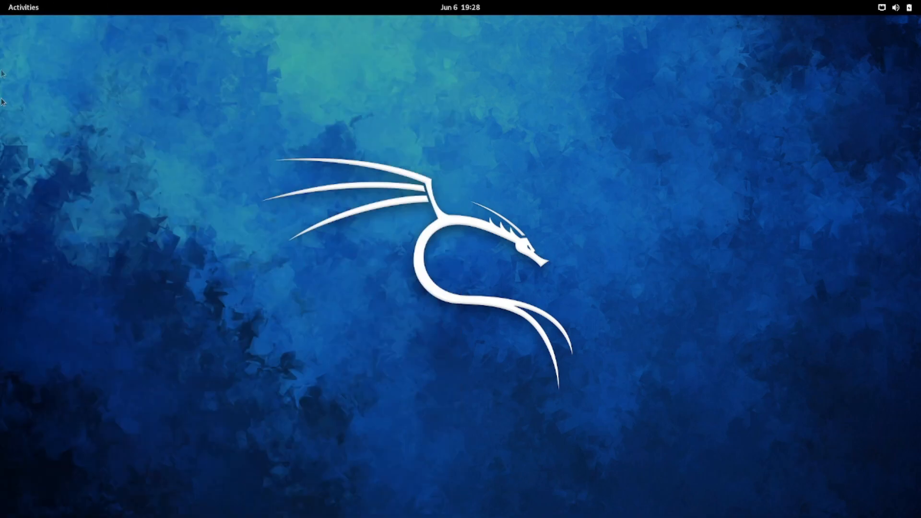
Switch to the Terminal, stop the Node API server with Ctrl+C and run ls in the api folder.
{"action": "left_click", "coordinate": [23, 8]}
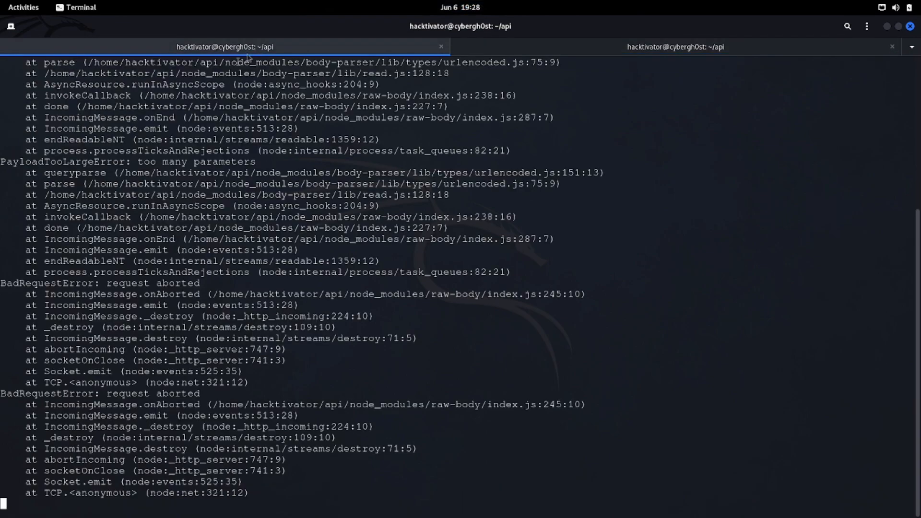
{"action": "key", "text": "ctrl+c"}
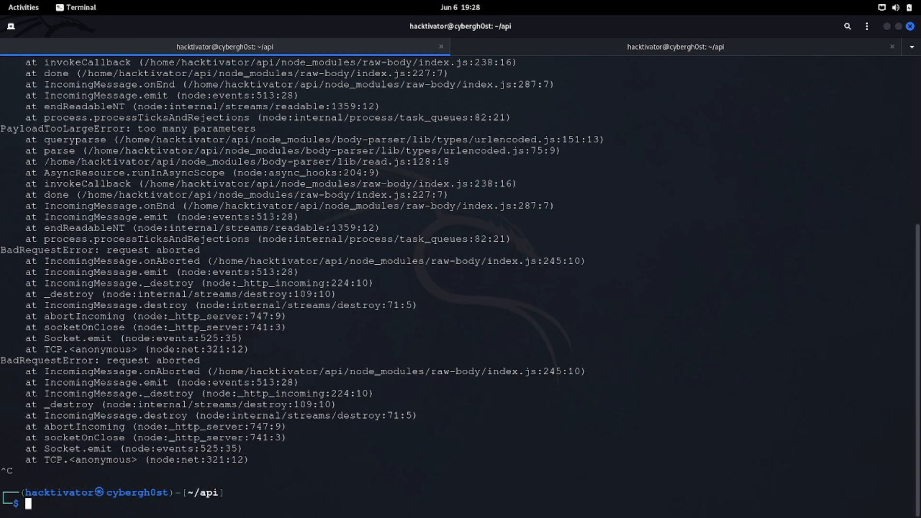
{"action": "type", "text": "ls"}
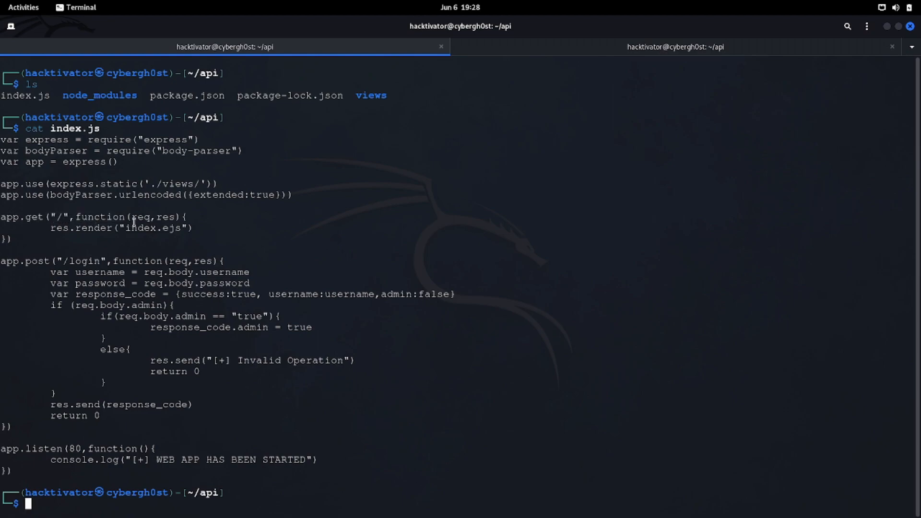
Review the index.js listing, highlighting the root page route and the login handler start.
{"action": "double_click", "coordinate": [154, 228]}
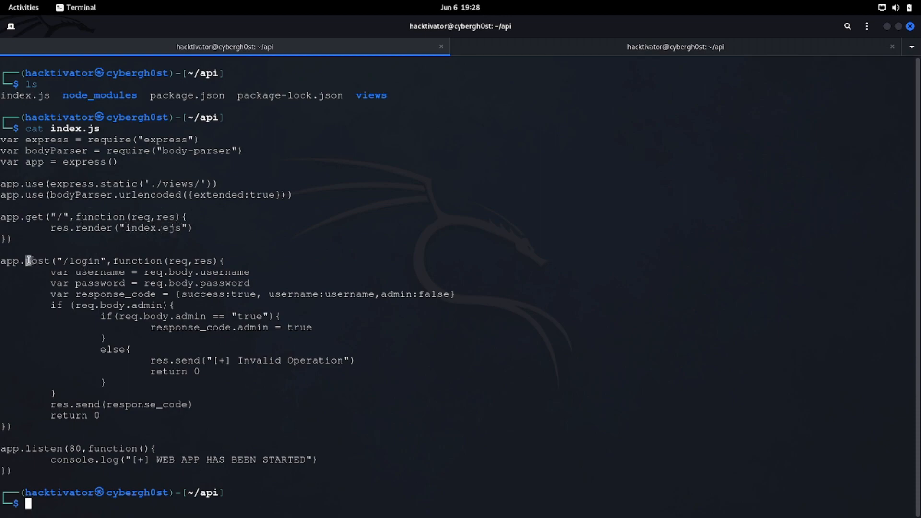
{"action": "left_click", "coordinate": [23, 7]}
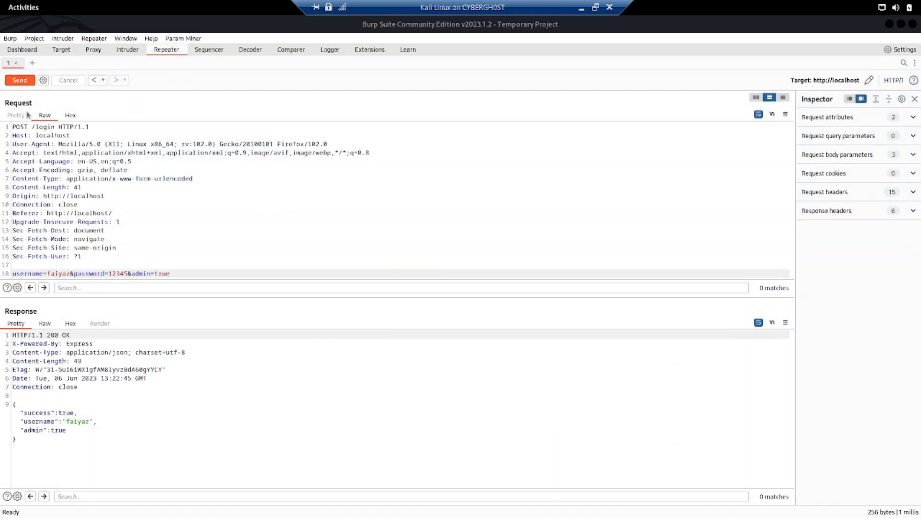
Walk through the /login handler: admin false default, response_code object, admin set to true, Invalid Operation reply.
{"action": "left_click", "coordinate": [24, 8]}
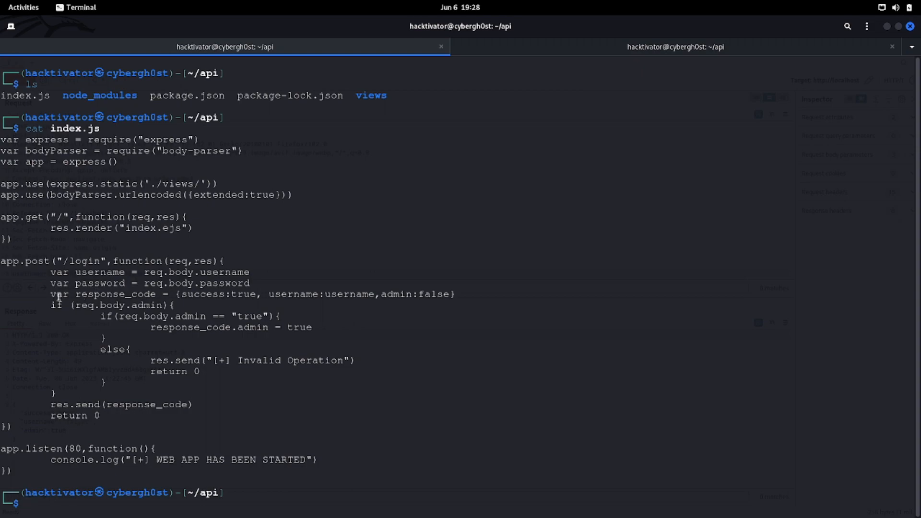
{"action": "double_click", "coordinate": [109, 294]}
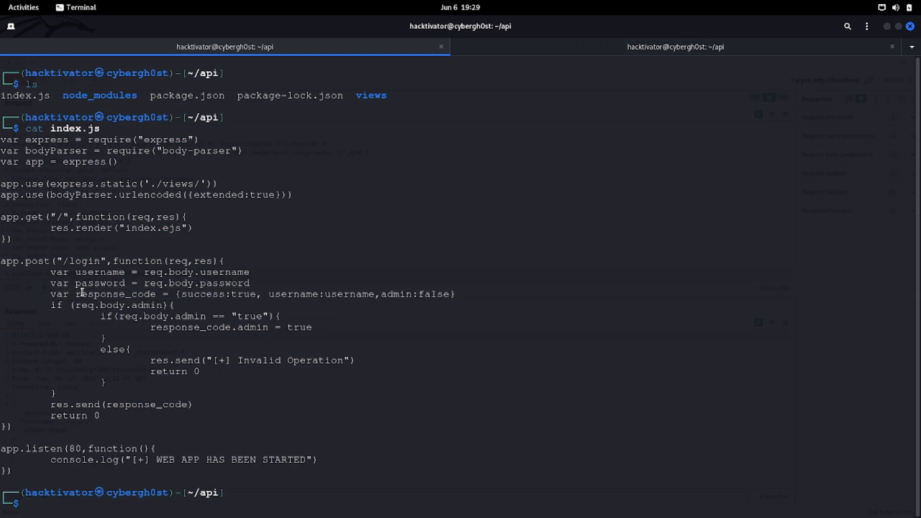
{"action": "double_click", "coordinate": [115, 305]}
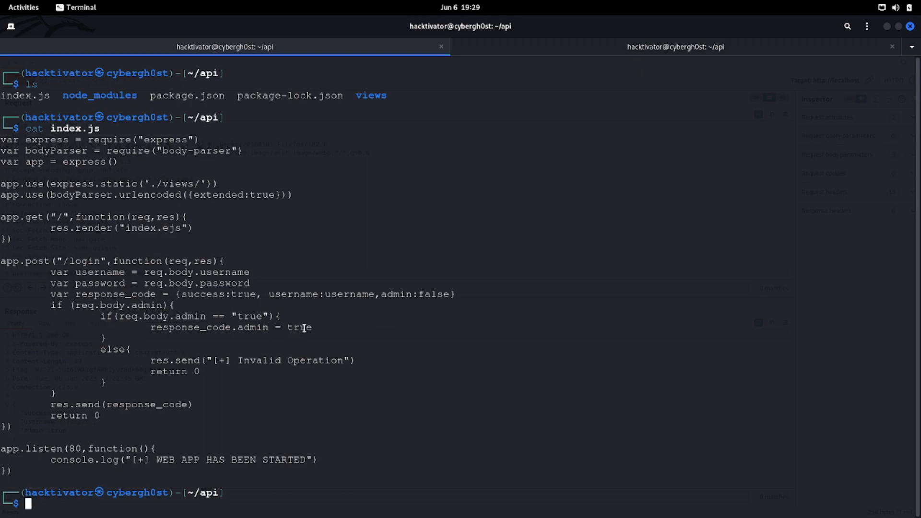
{"action": "double_click", "coordinate": [368, 293]}
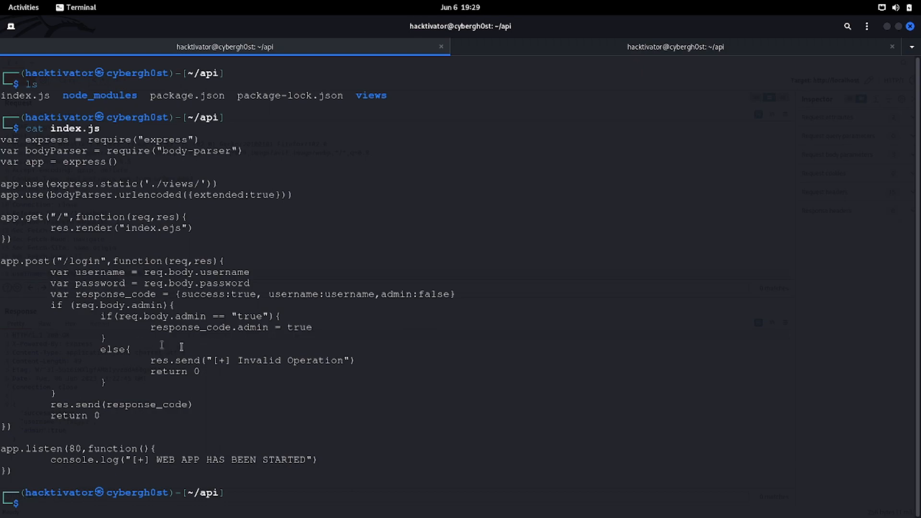
{"action": "double_click", "coordinate": [166, 360]}
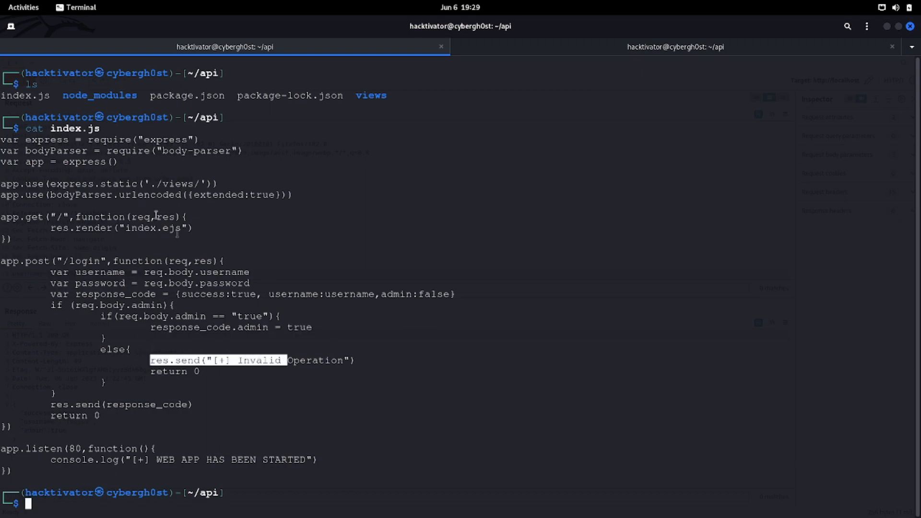
Run ls and restart the web app with sudo node index.js.
{"action": "type", "text": "ls"}
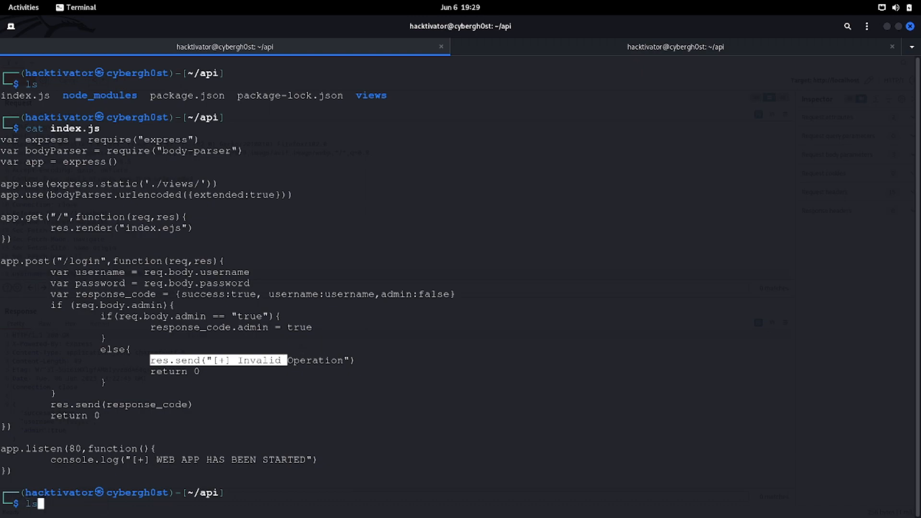
{"action": "type", "text": "sudo node index.js"}
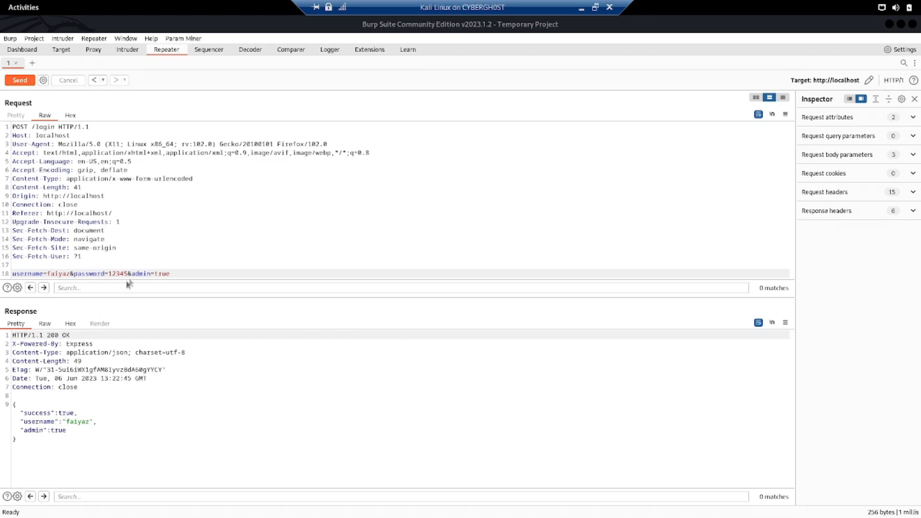
In Repeater, edit the admin value in the login request body to 123123 and resend it.
{"action": "left_click", "coordinate": [19, 80]}
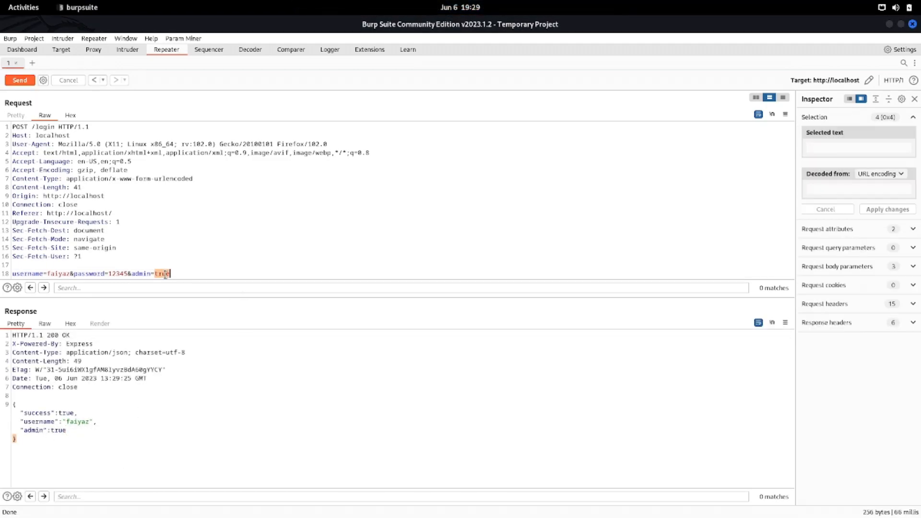
{"action": "type", "text": "123123"}
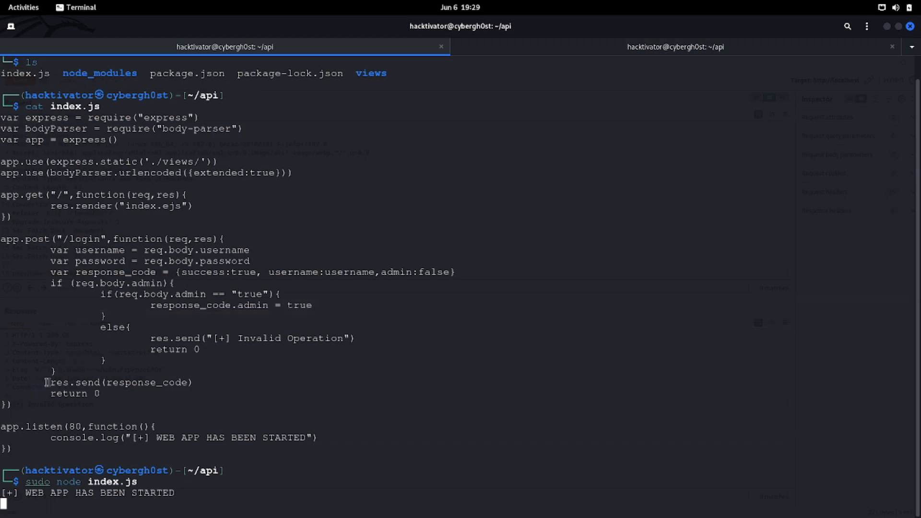
{"action": "double_click", "coordinate": [120, 382]}
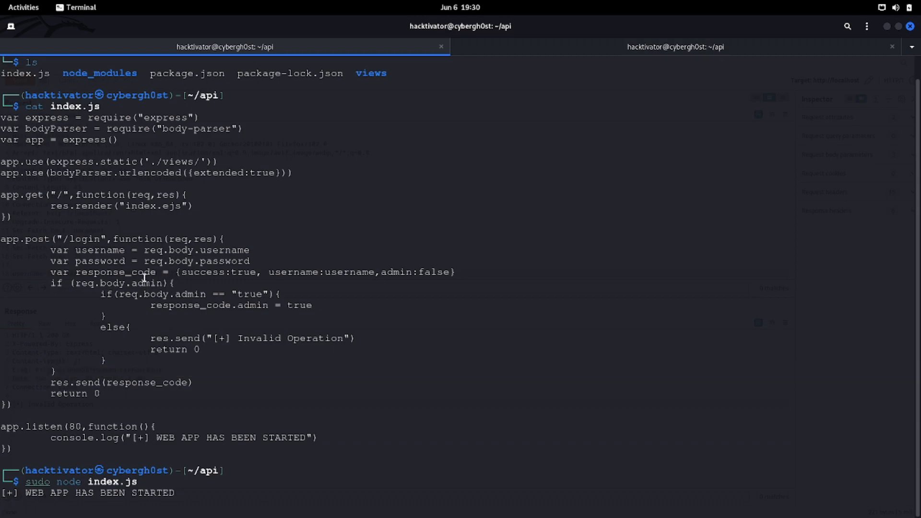
{"action": "double_click", "coordinate": [120, 282]}
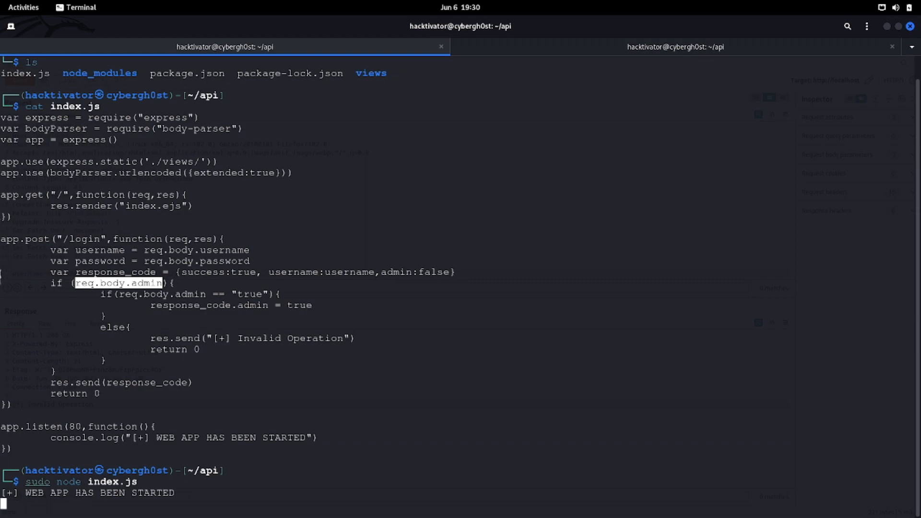
{"action": "left_click", "coordinate": [262, 254]}
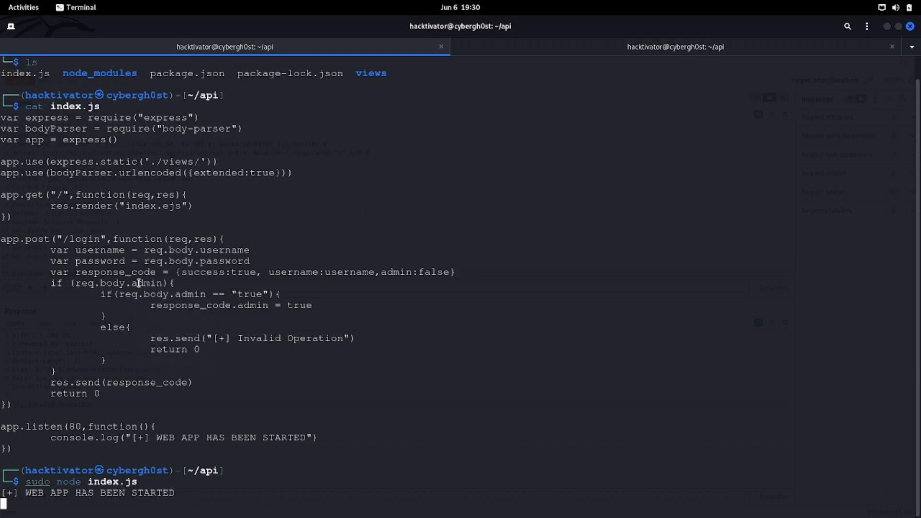
{"action": "double_click", "coordinate": [142, 282]}
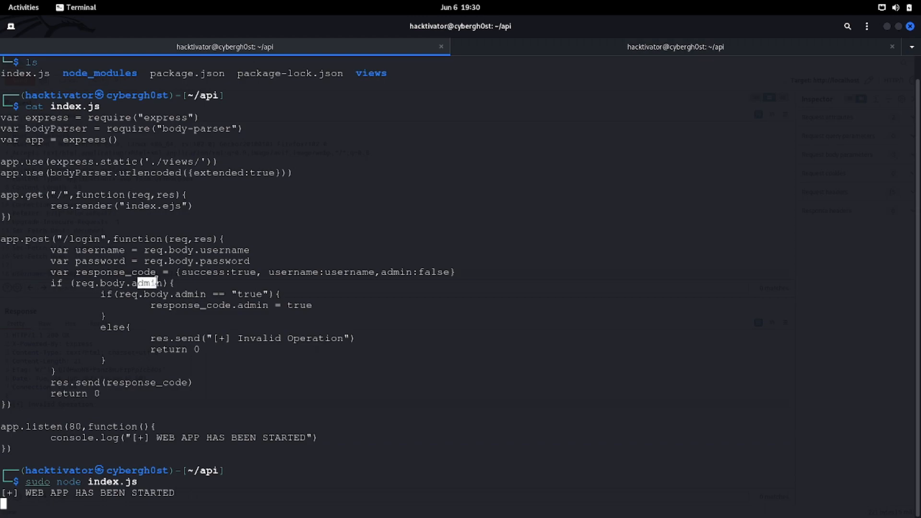
{"action": "left_click", "coordinate": [128, 287]}
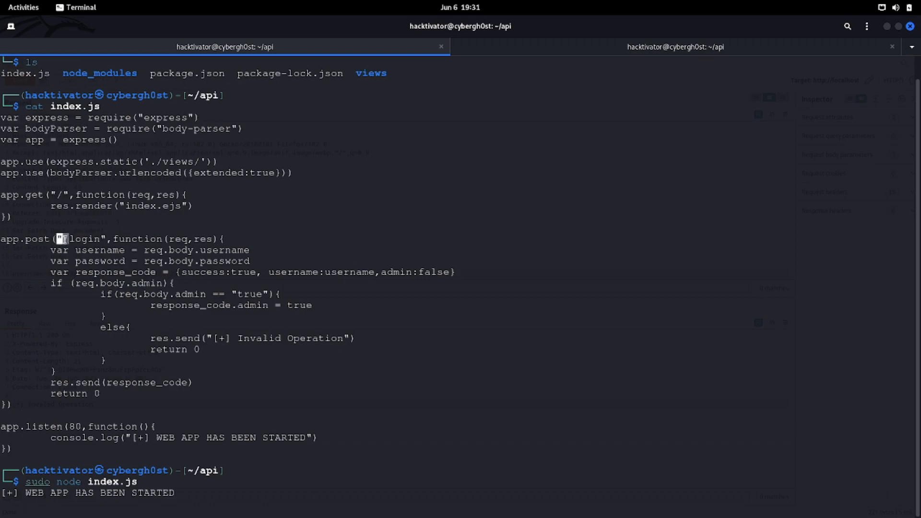
{"action": "double_click", "coordinate": [82, 238]}
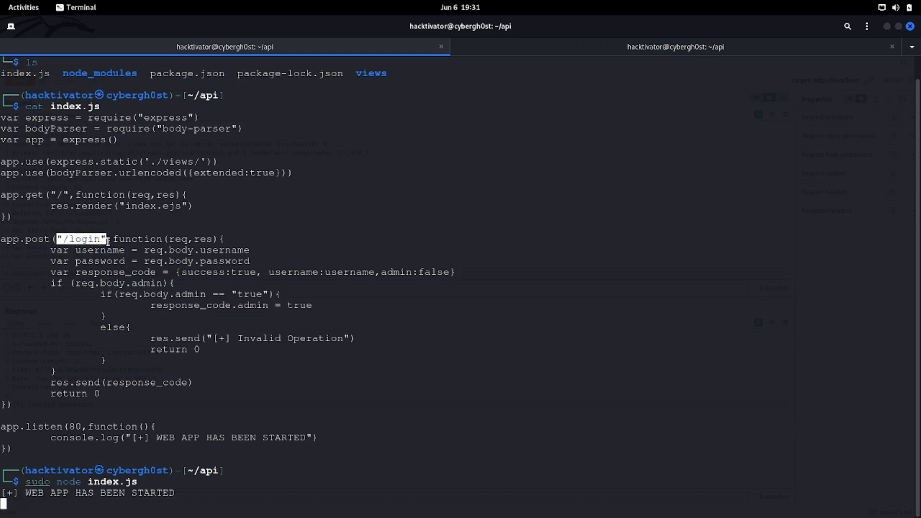